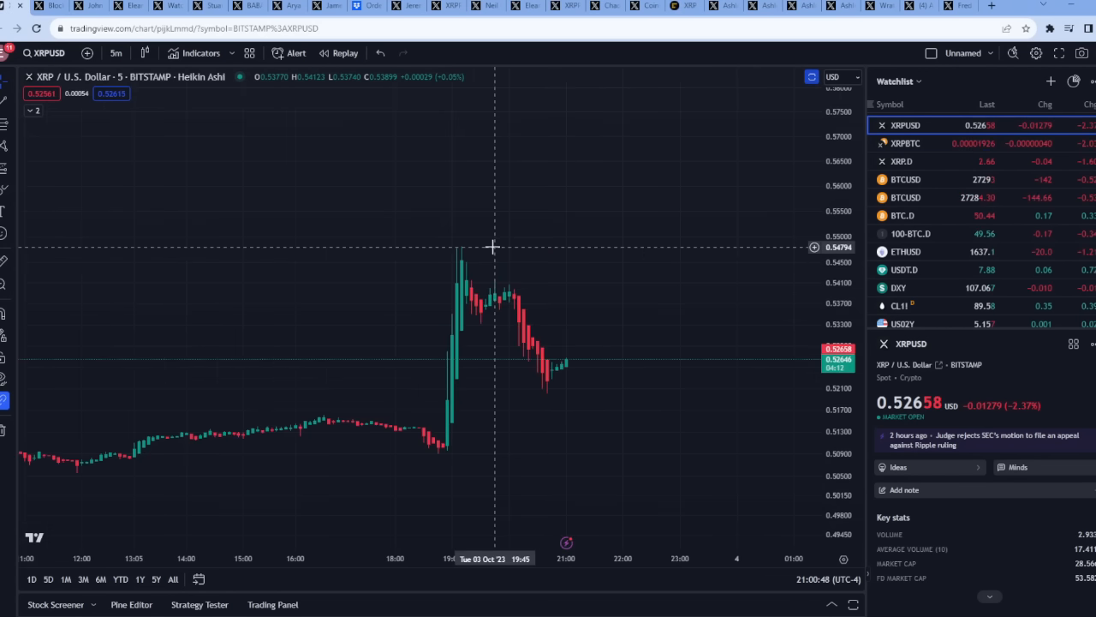
mouse_move(764, 206)
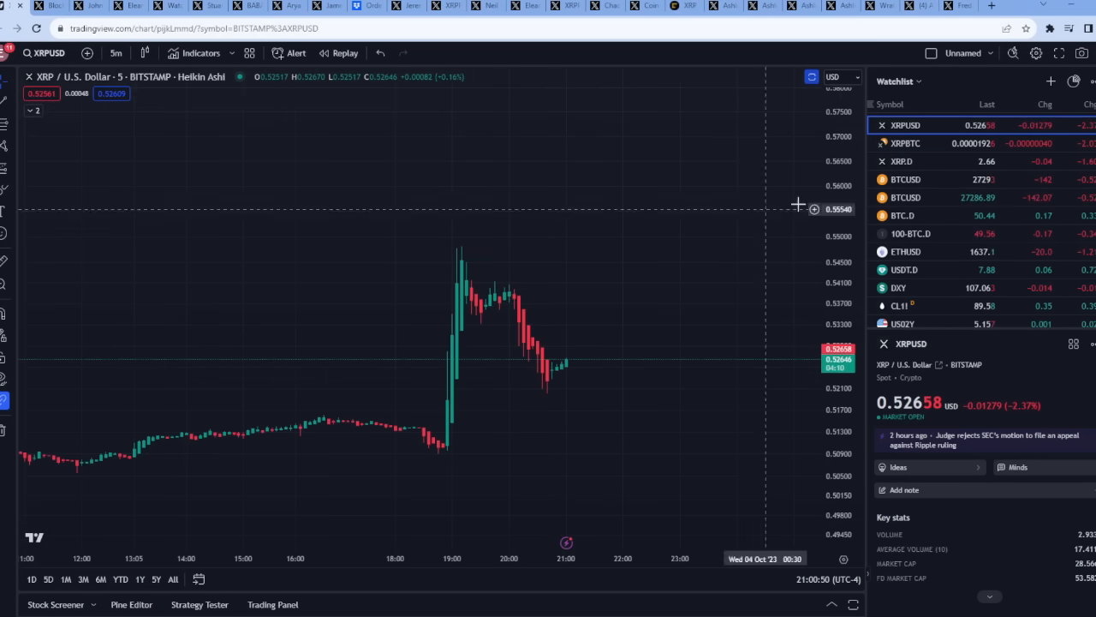
mouse_move(598, 86)
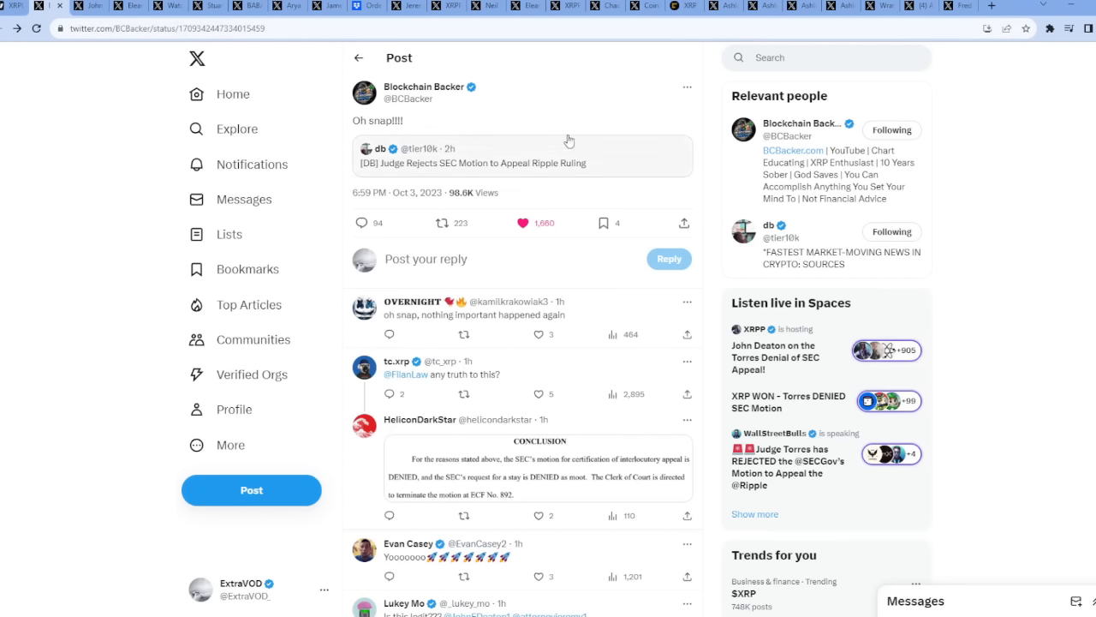
mouse_move(598, 135)
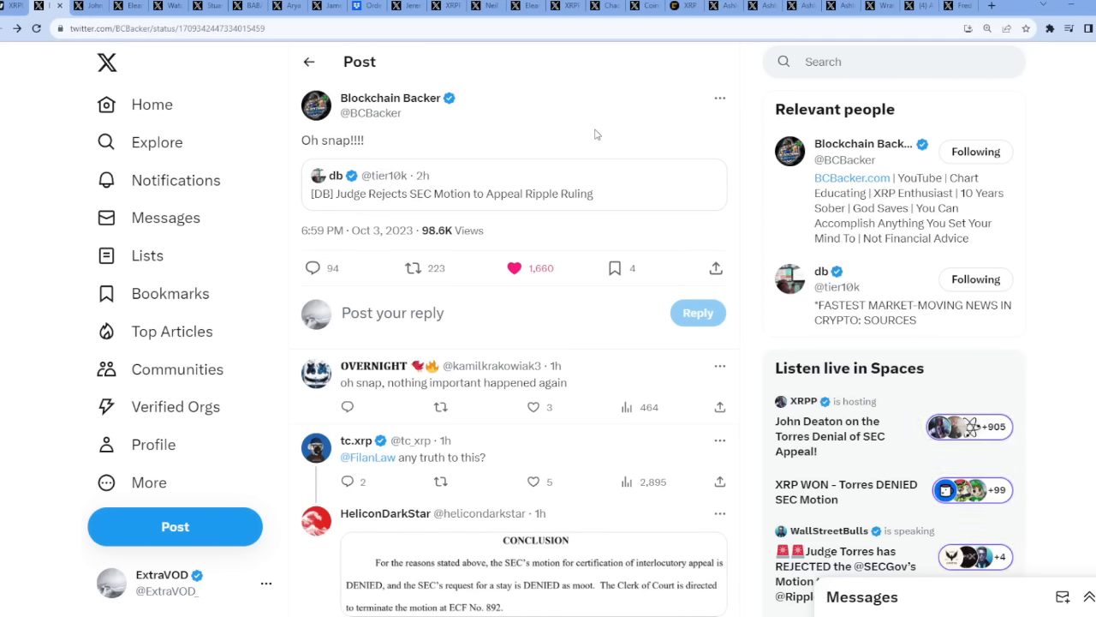
Open John E Deaton's post on the denied appeal and scroll through his follow-up thread
click(452, 193)
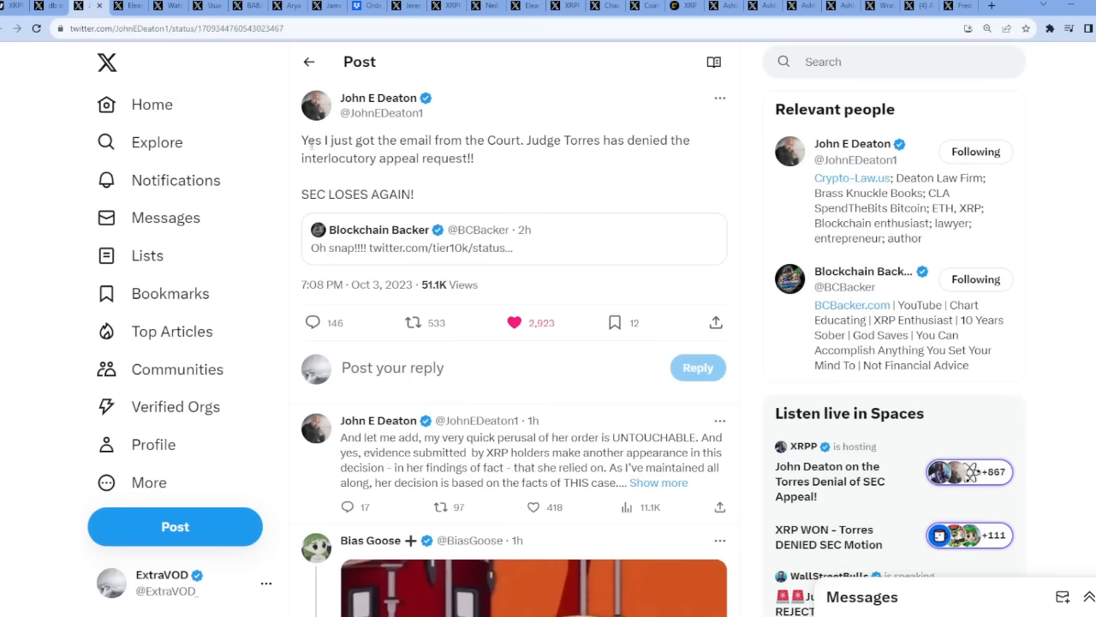
drag(301, 140, 484, 159)
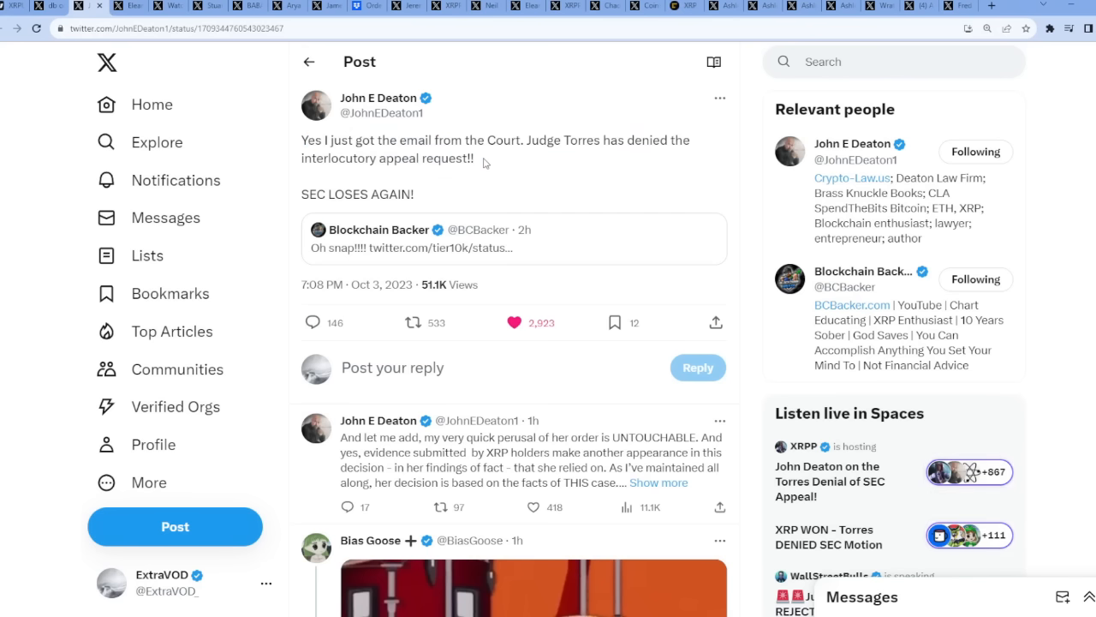
scroll(down, 3)
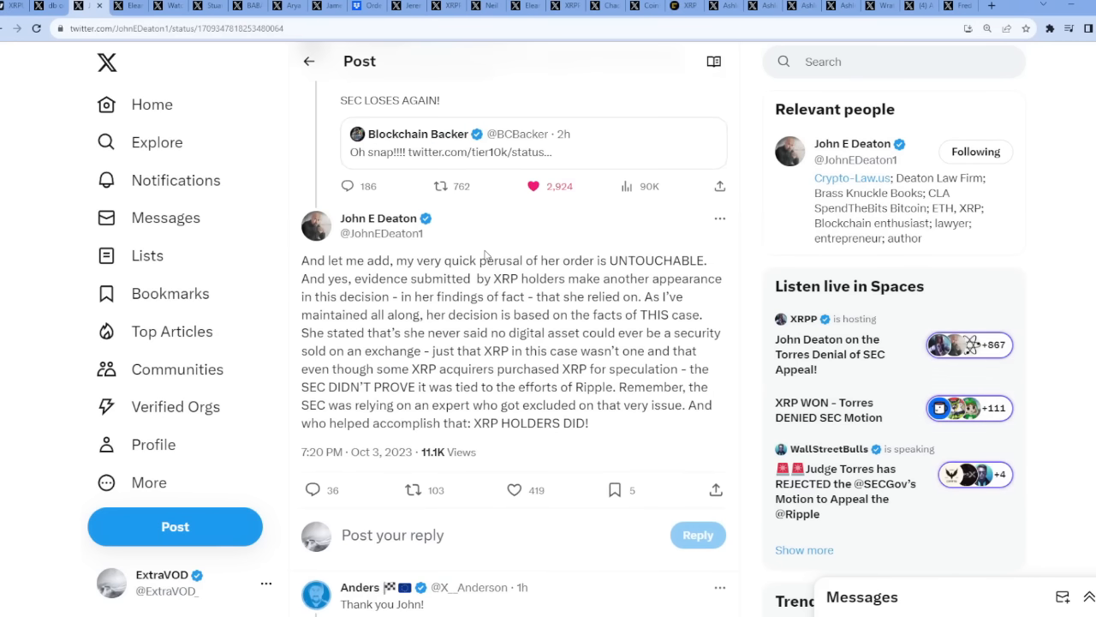
scroll(down, 3)
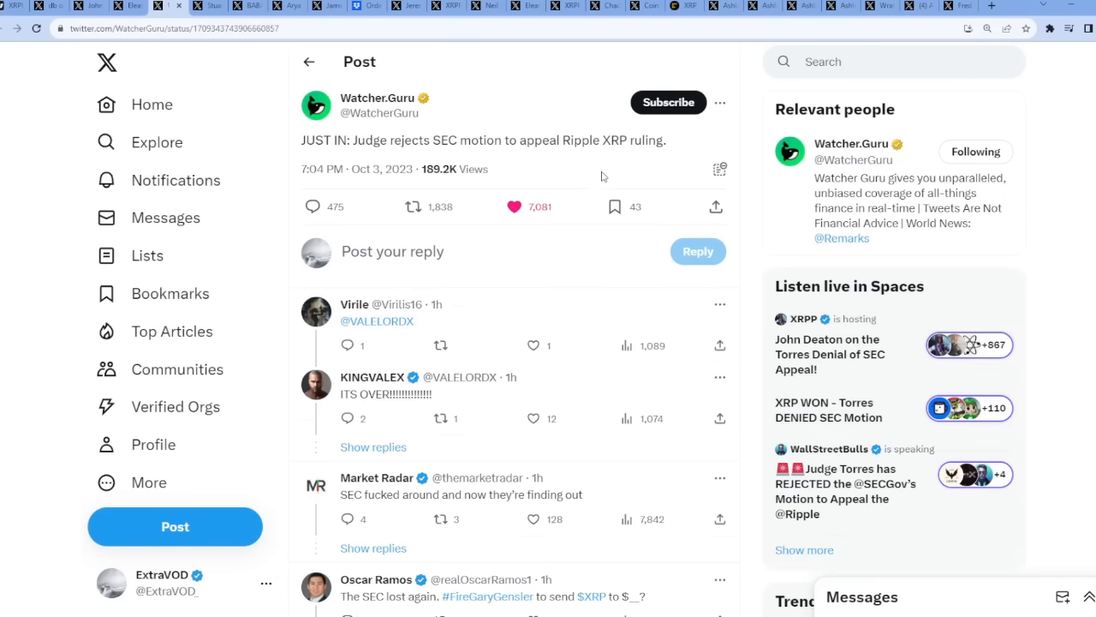
mouse_move(554, 159)
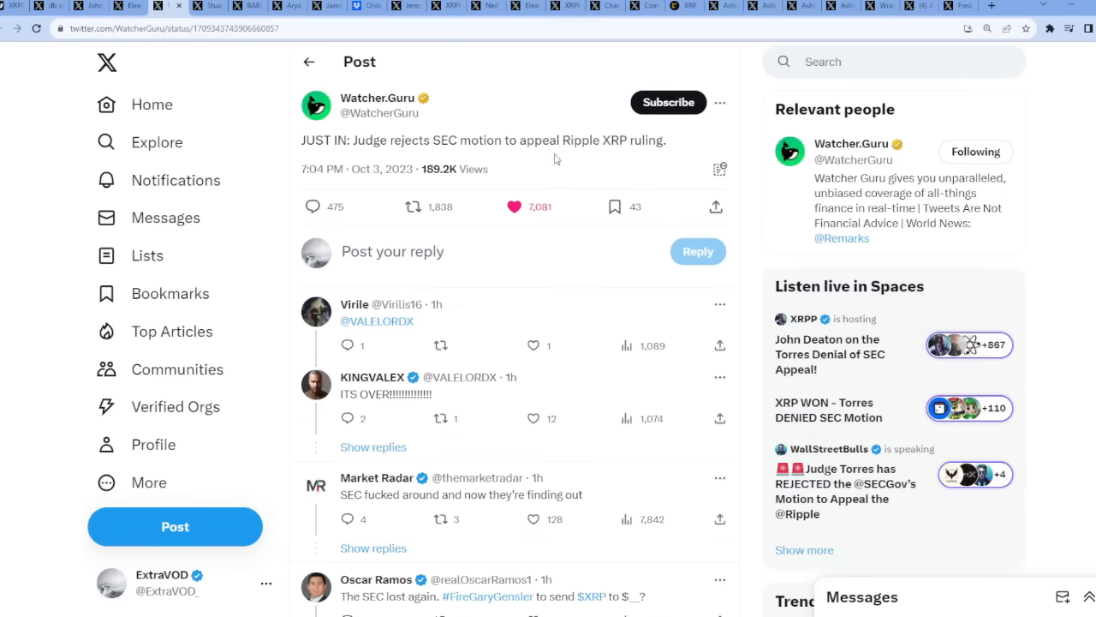
mouse_move(360, 65)
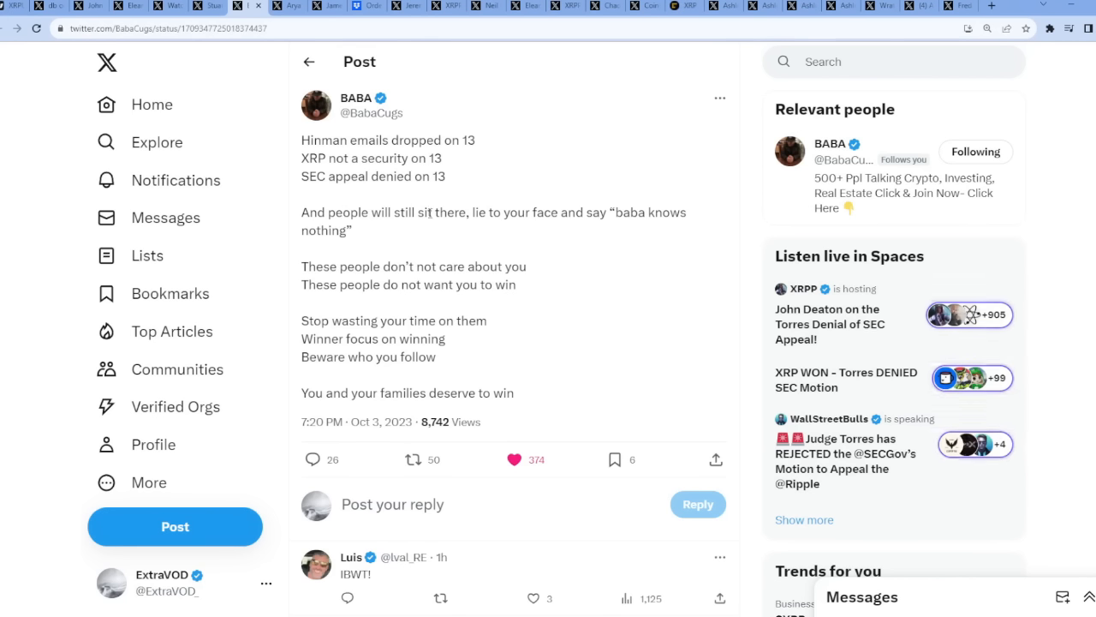
mouse_move(581, 226)
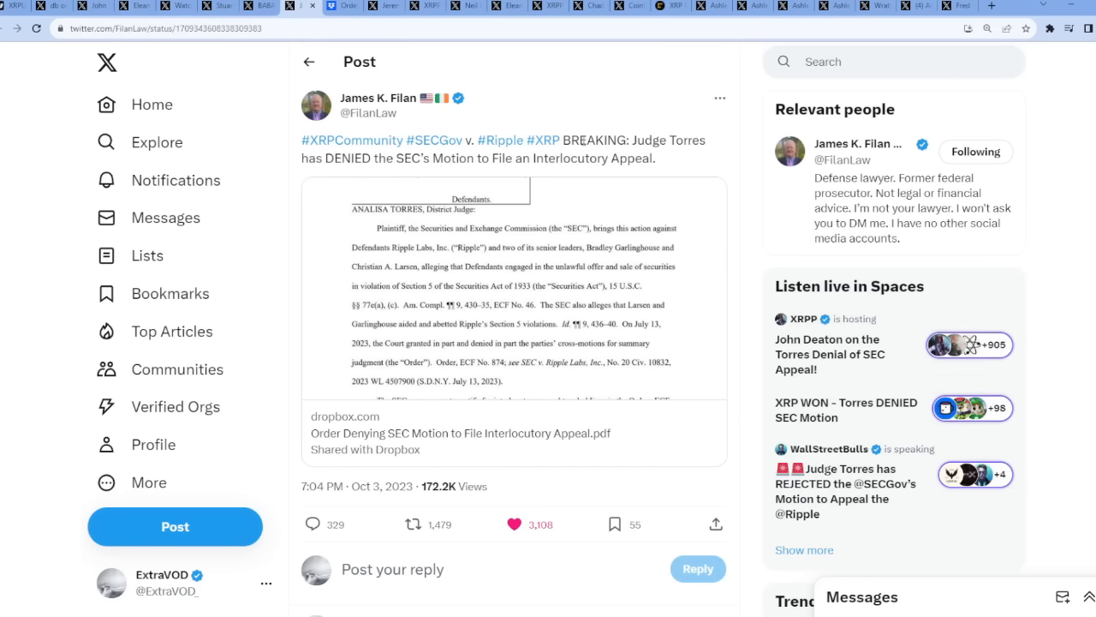
Scroll the FilanLaw post and open its Dropbox link to the order denying the SEC motion
scroll(down, 3)
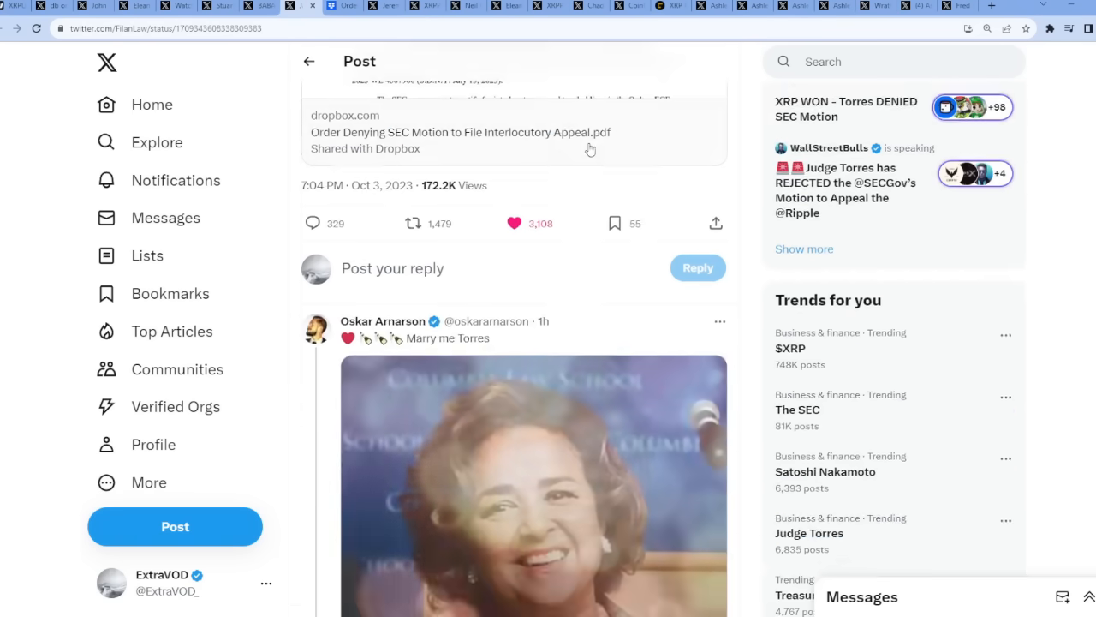
click(460, 131)
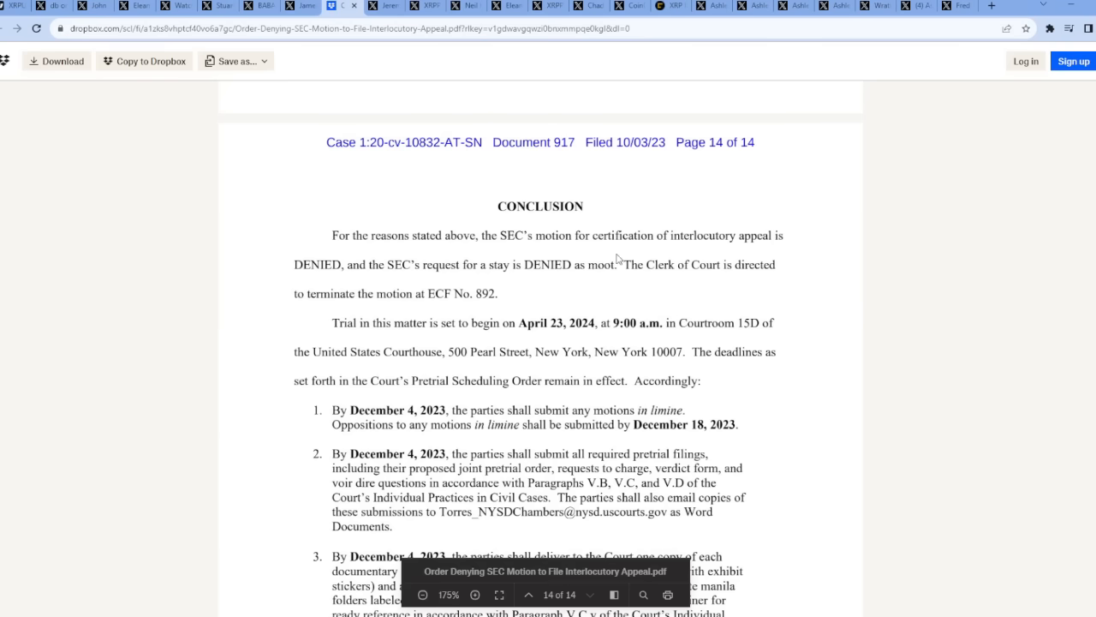
mouse_move(510, 224)
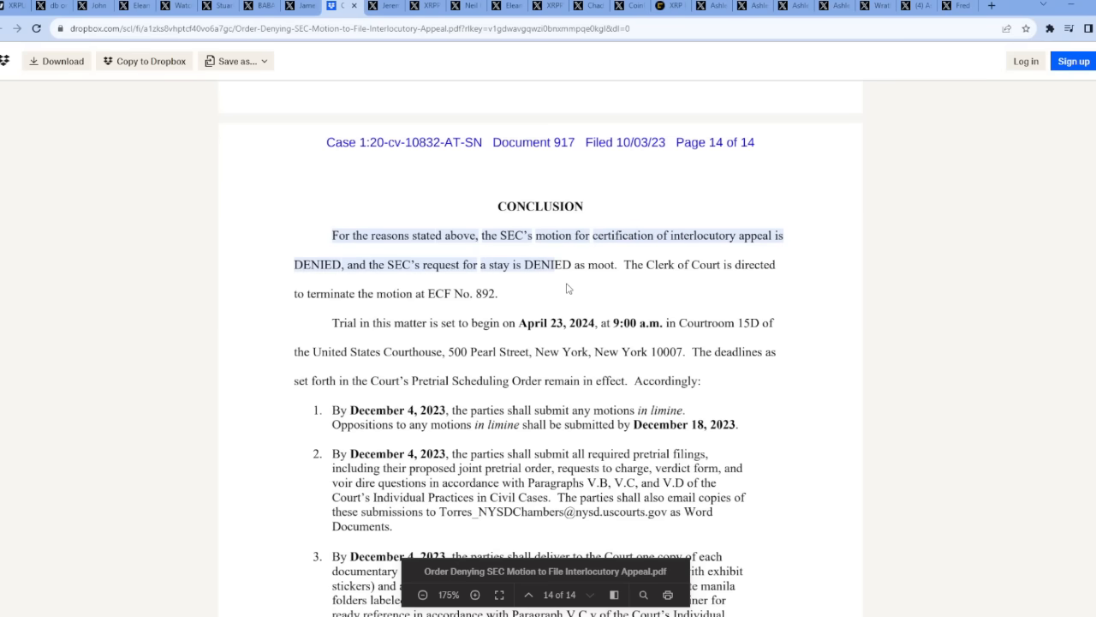
mouse_move(651, 285)
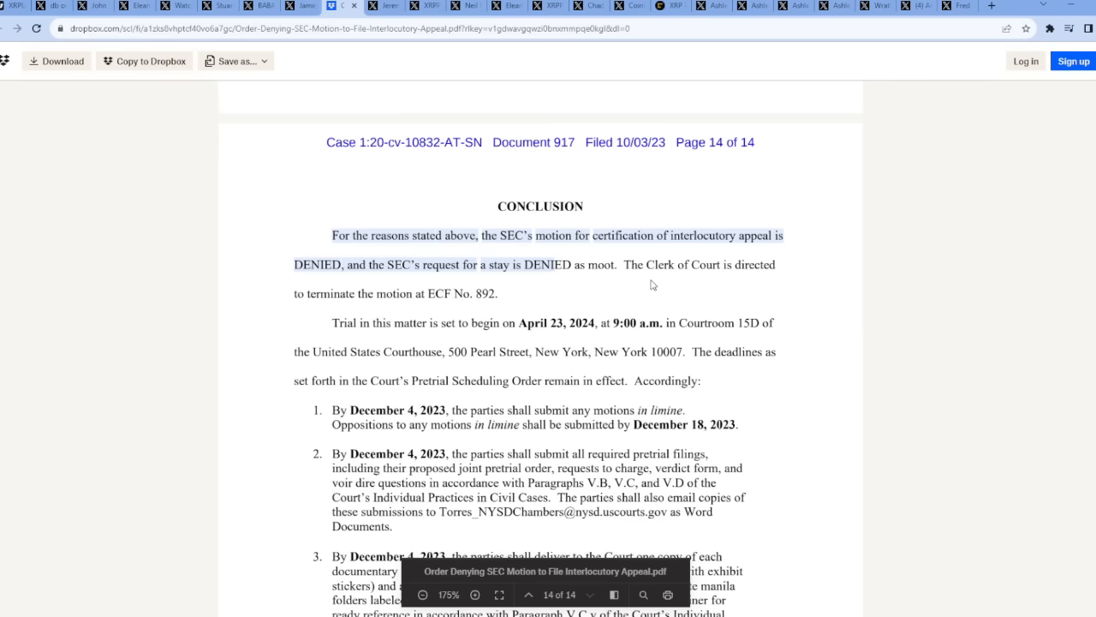
mouse_move(356, 345)
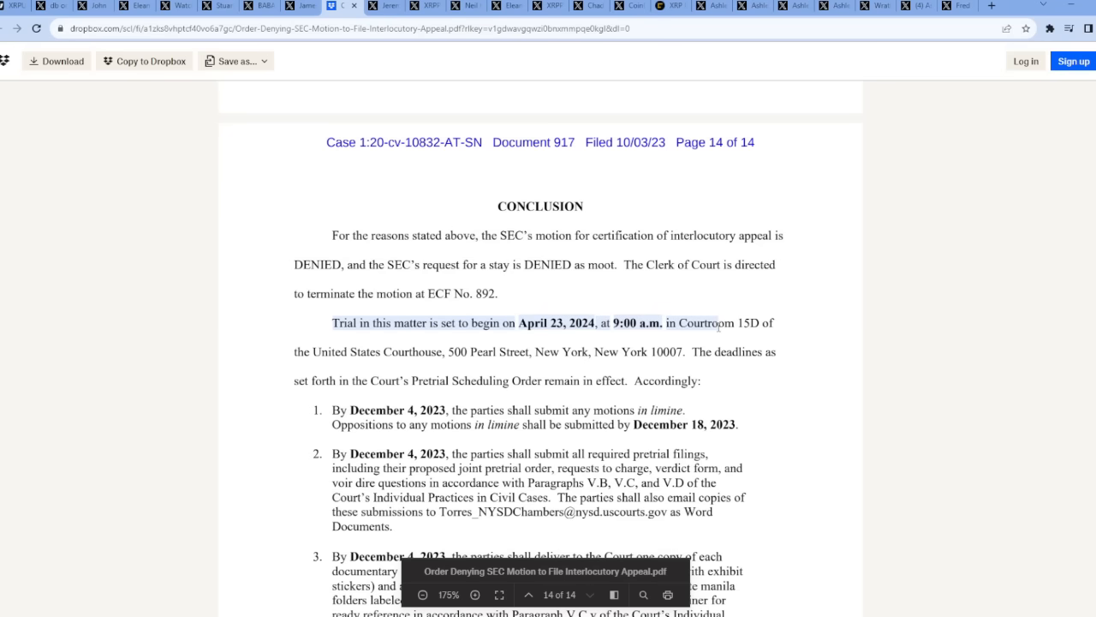
mouse_move(718, 345)
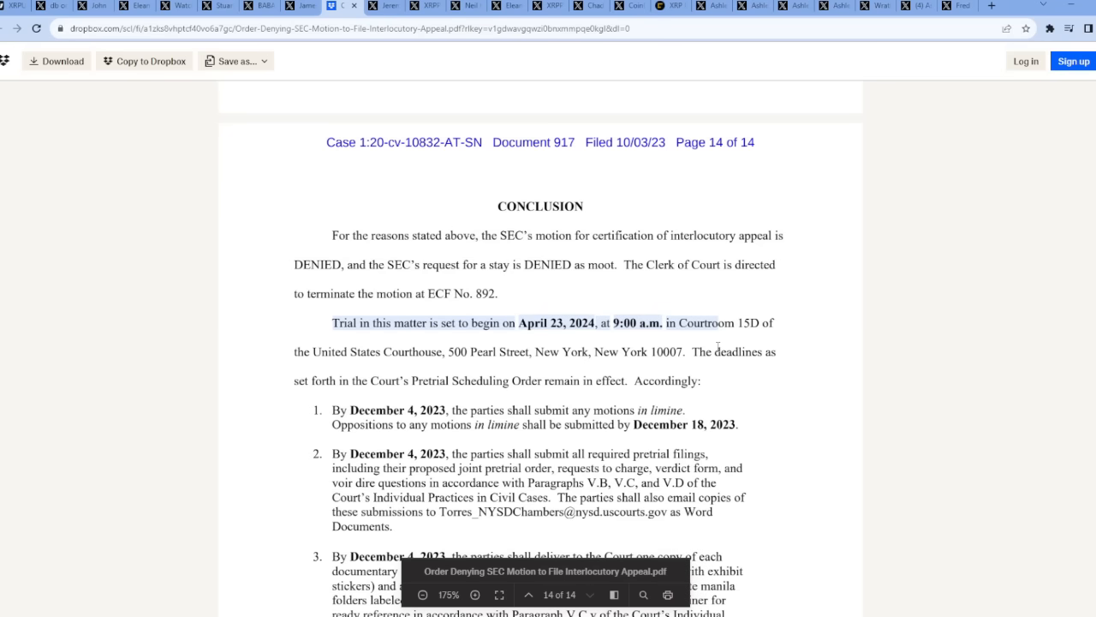
mouse_move(722, 409)
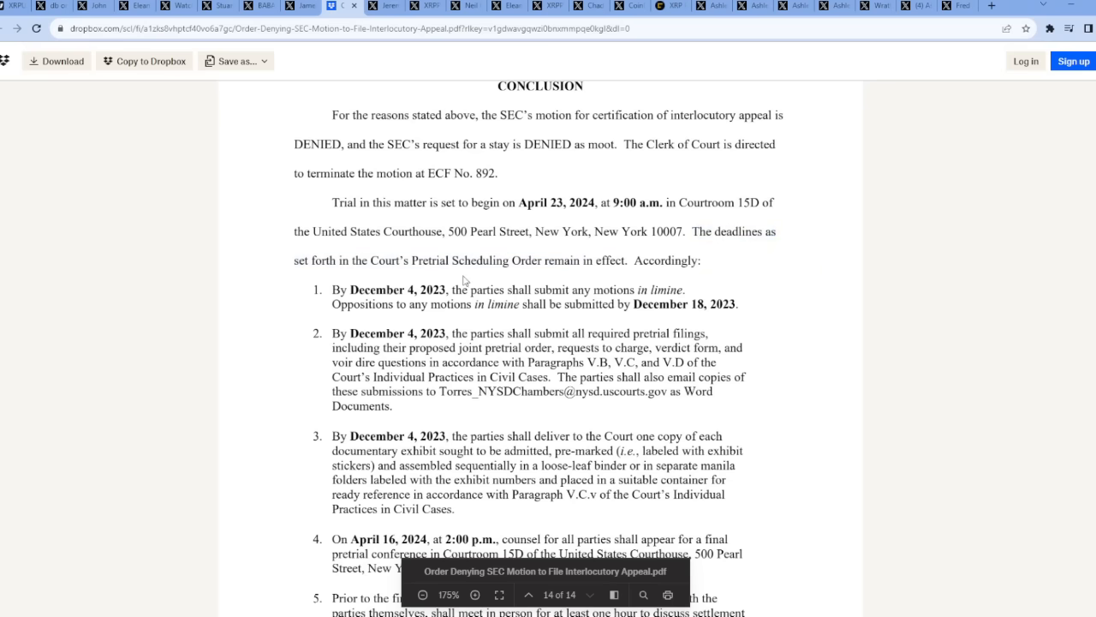
mouse_move(454, 297)
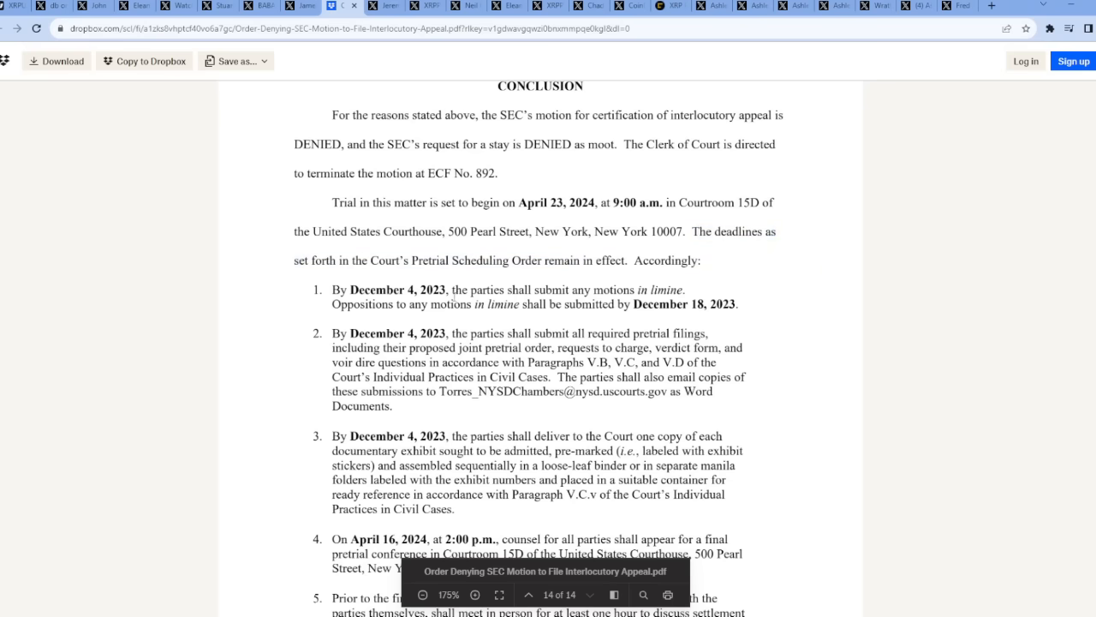
Scroll the Dropbox PDF to page 14, reading the Conclusion and Judge Torres's signature
scroll(down, 3)
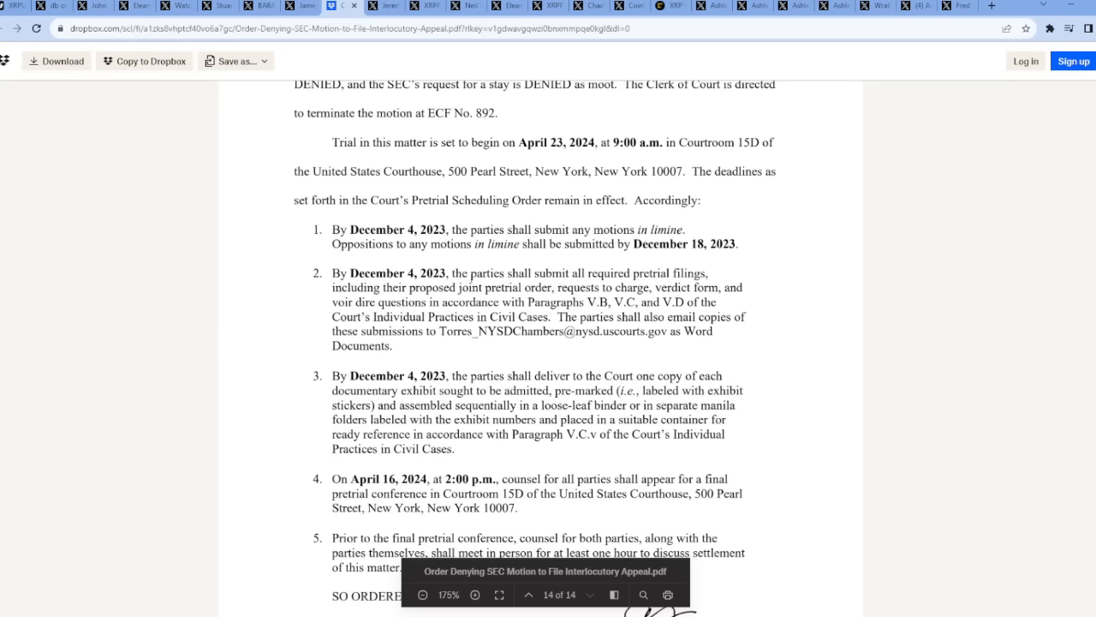
scroll(down, 3)
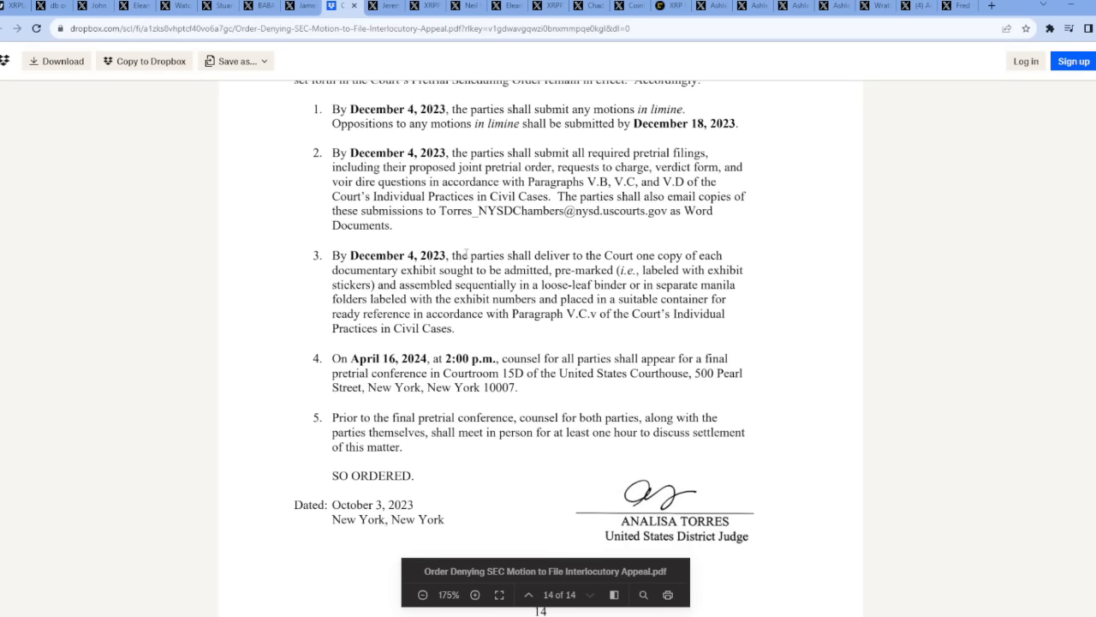
scroll(up, 3)
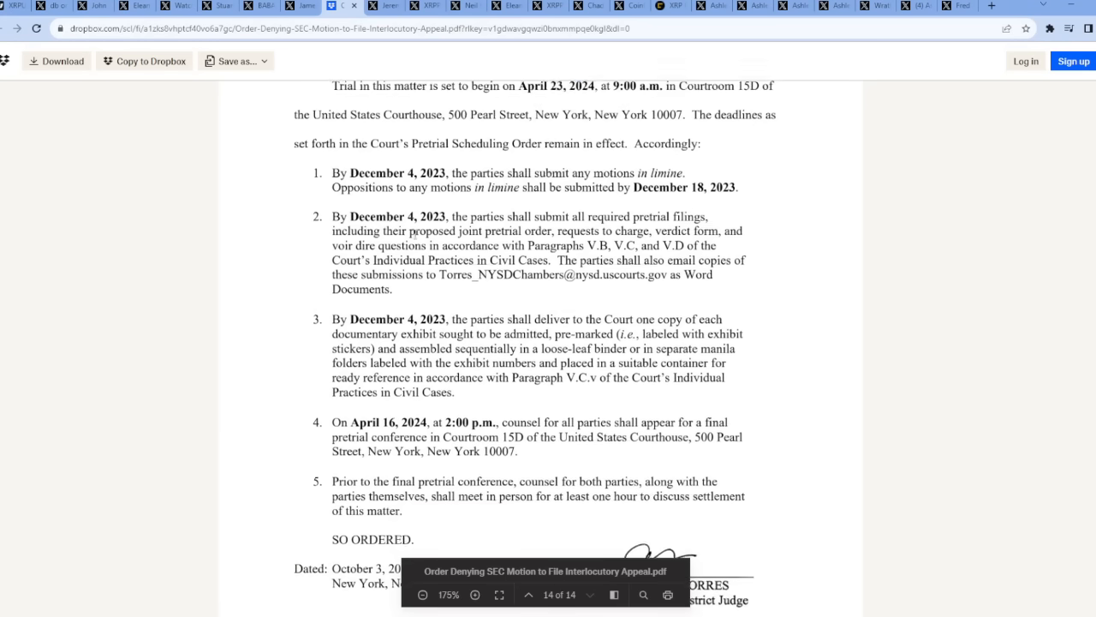
scroll(down, 3)
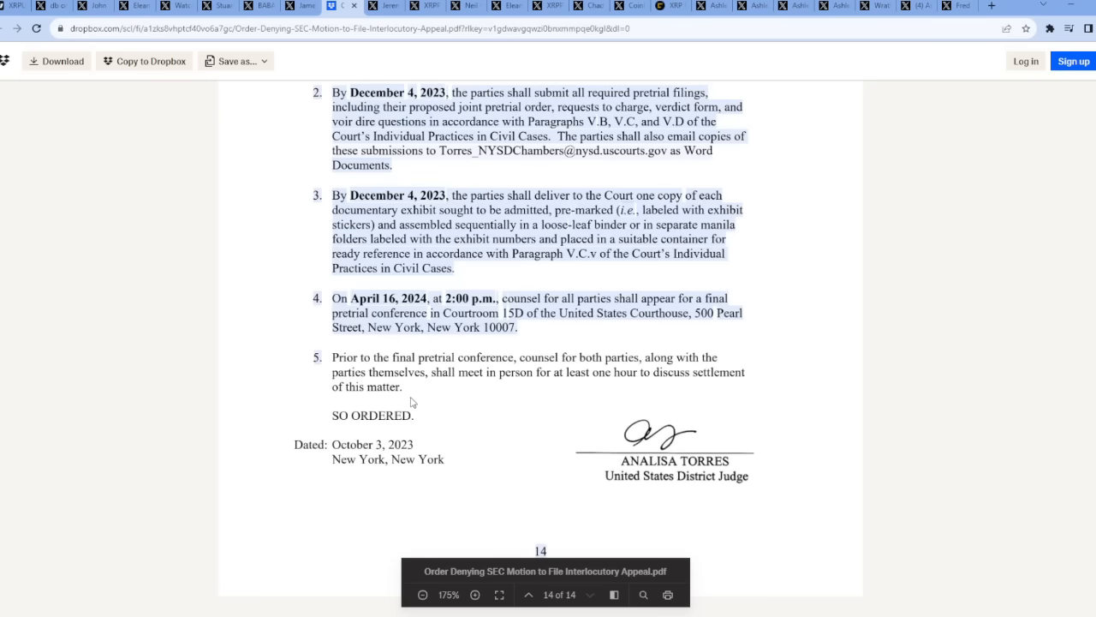
mouse_move(421, 396)
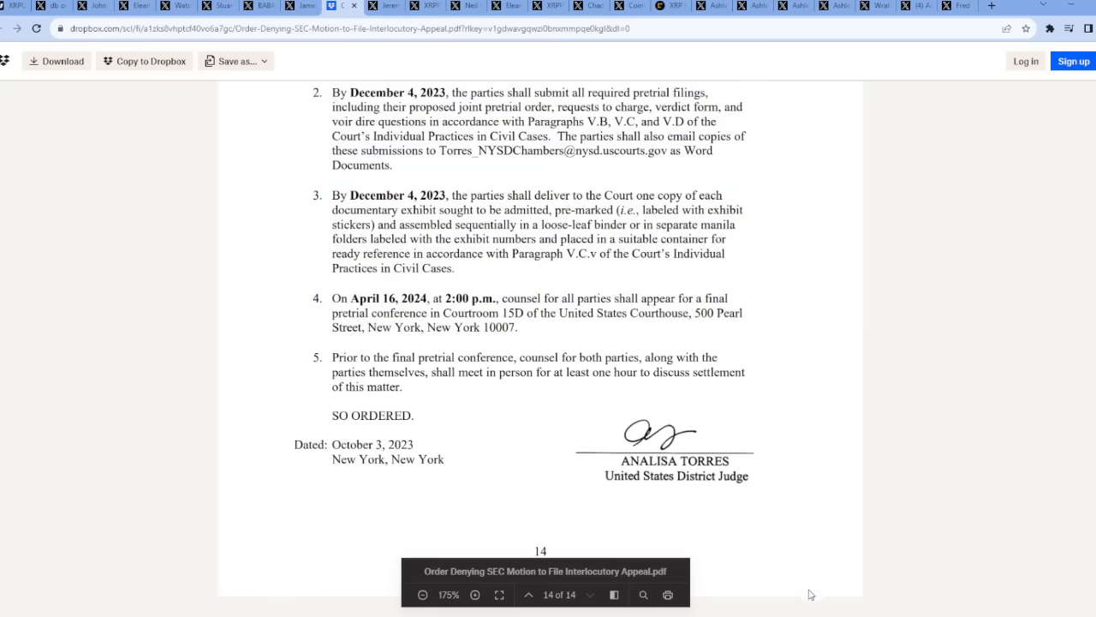
mouse_move(781, 377)
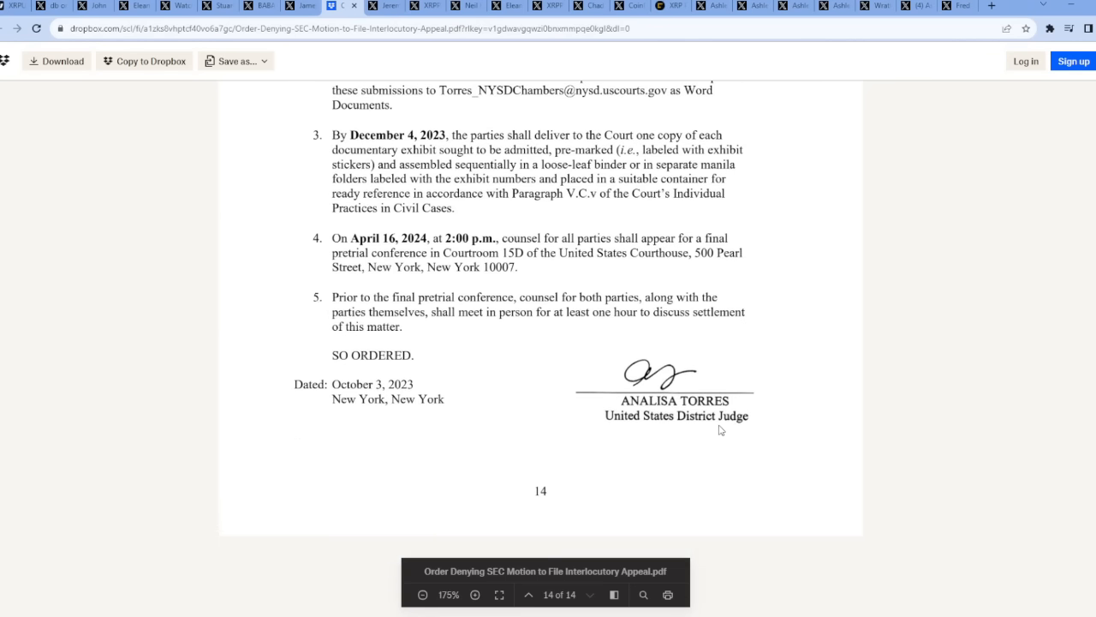
scroll(up, 3)
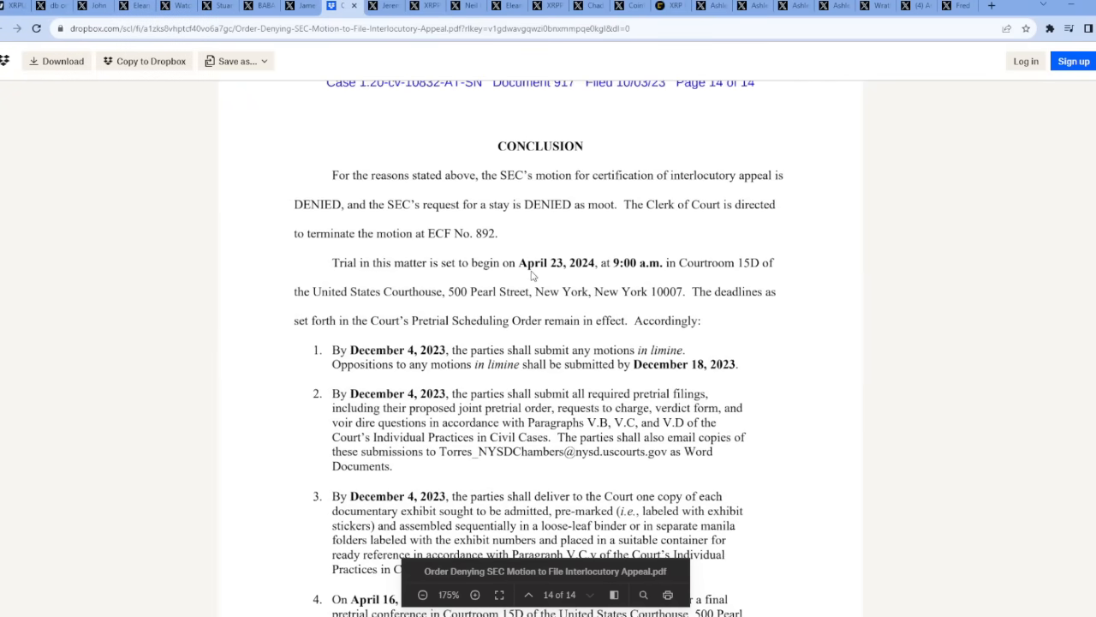
scroll(down, 3)
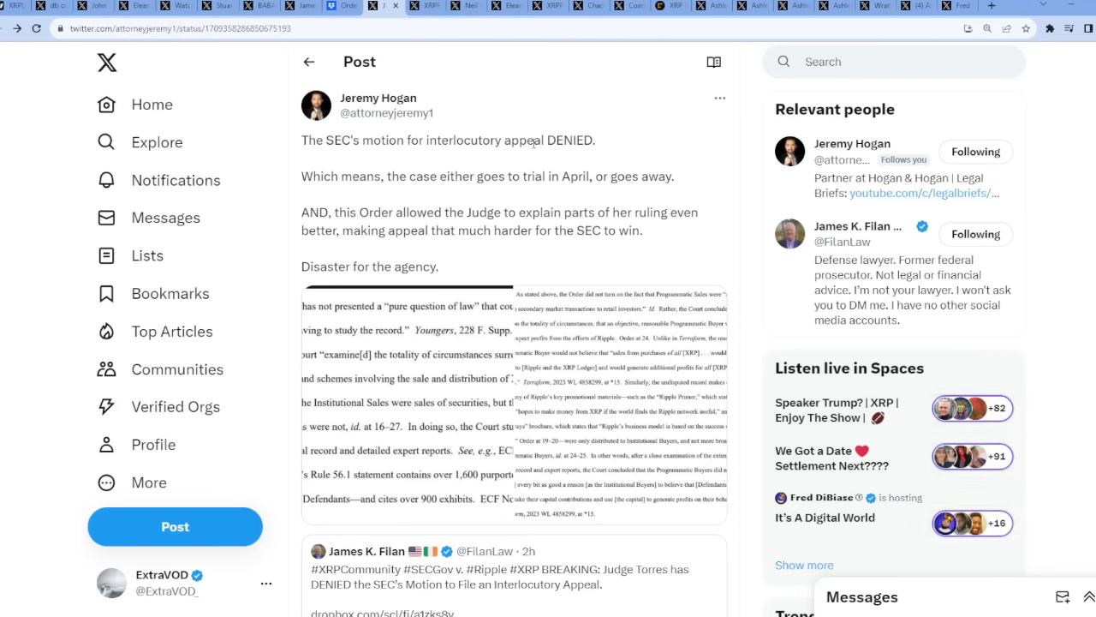
Highlight Hogan's sentences on the April trial and the Judge's explanation, then view both order images
drag(301, 176, 507, 176)
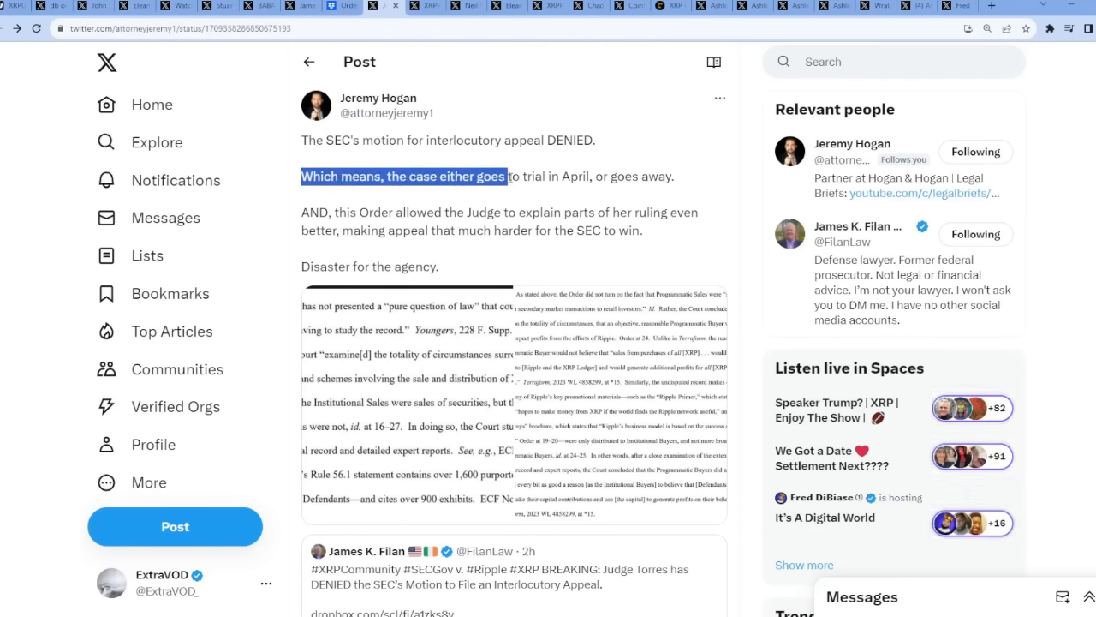
drag(482, 177, 673, 177)
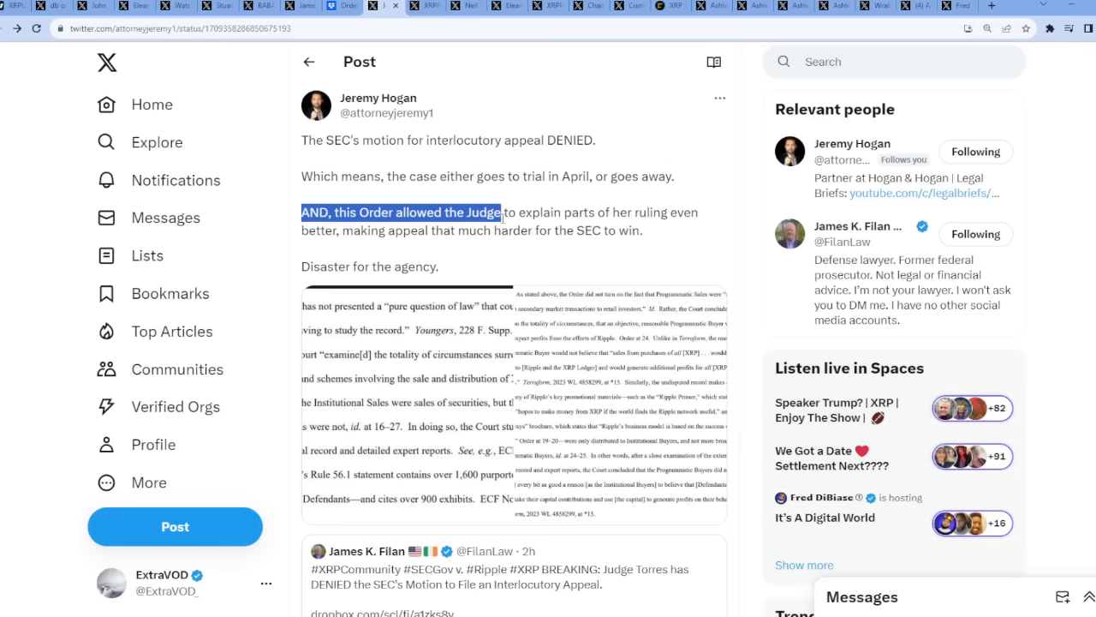
drag(497, 213, 693, 212)
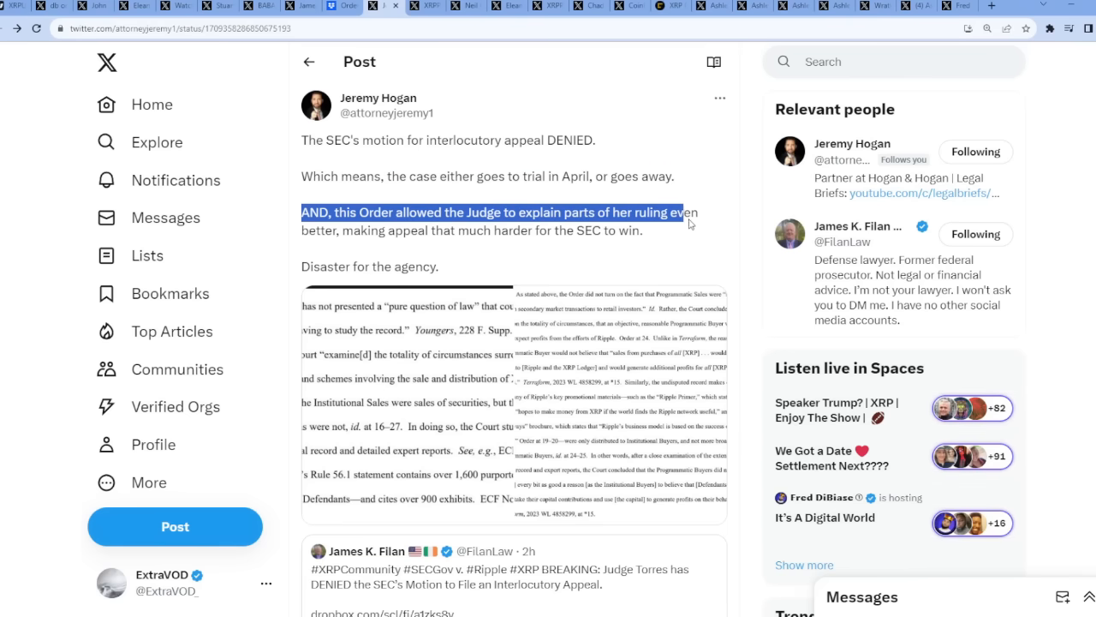
drag(693, 213, 640, 230)
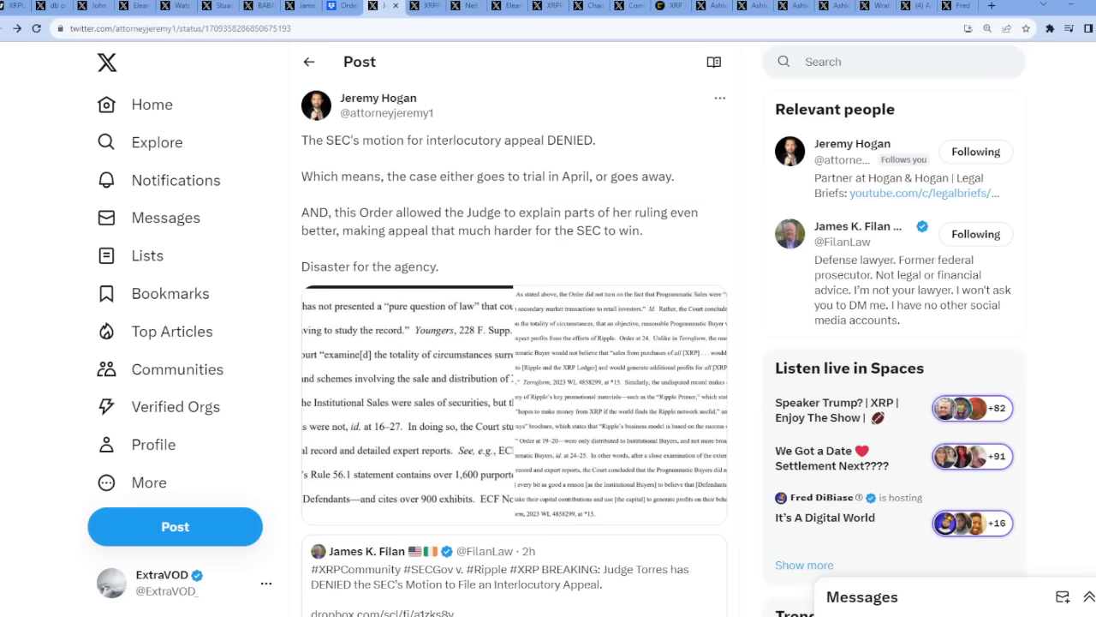
mouse_move(760, 260)
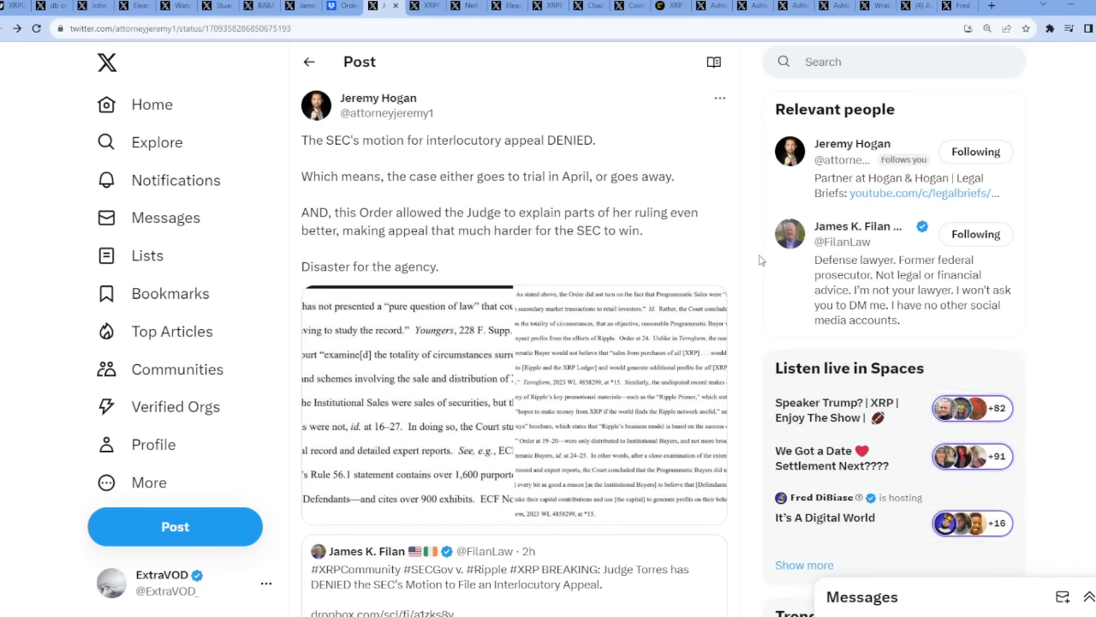
mouse_move(793, 583)
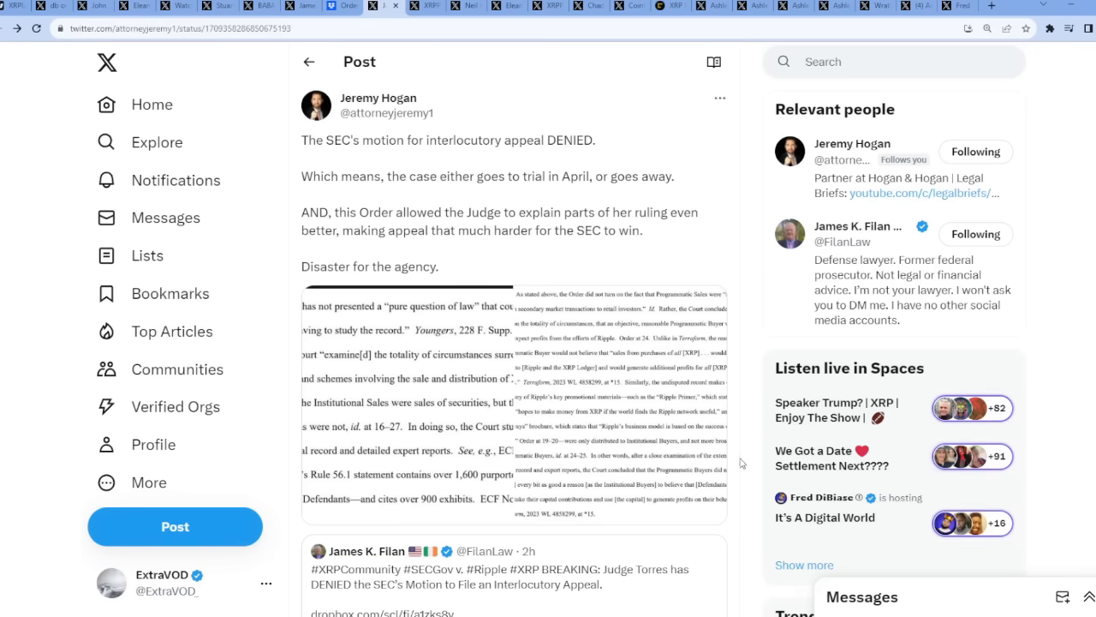
mouse_move(754, 289)
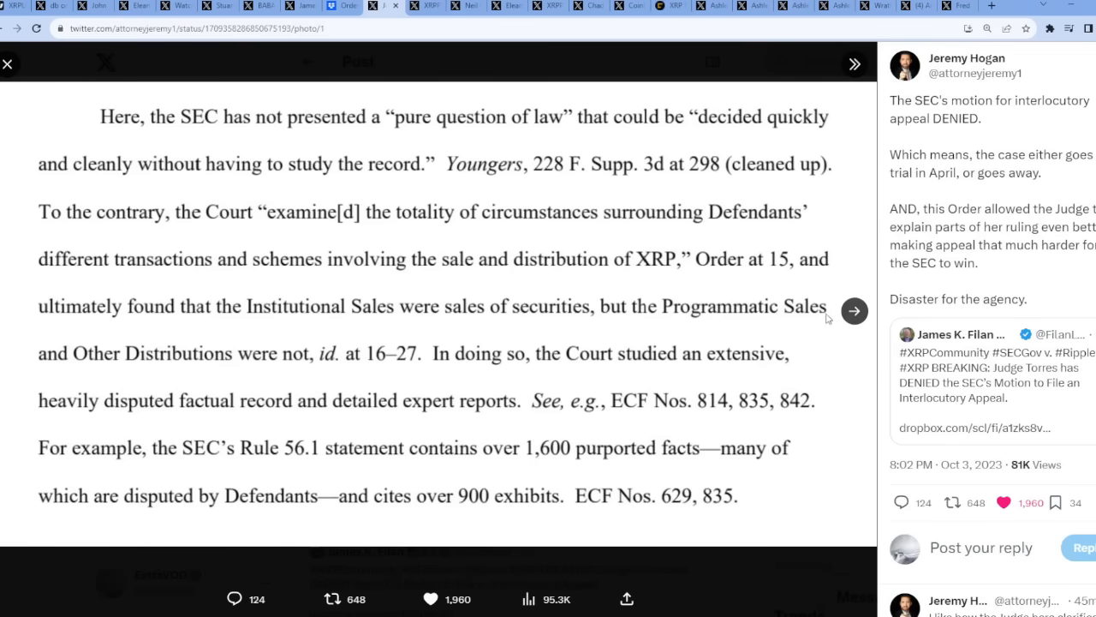
click(854, 311)
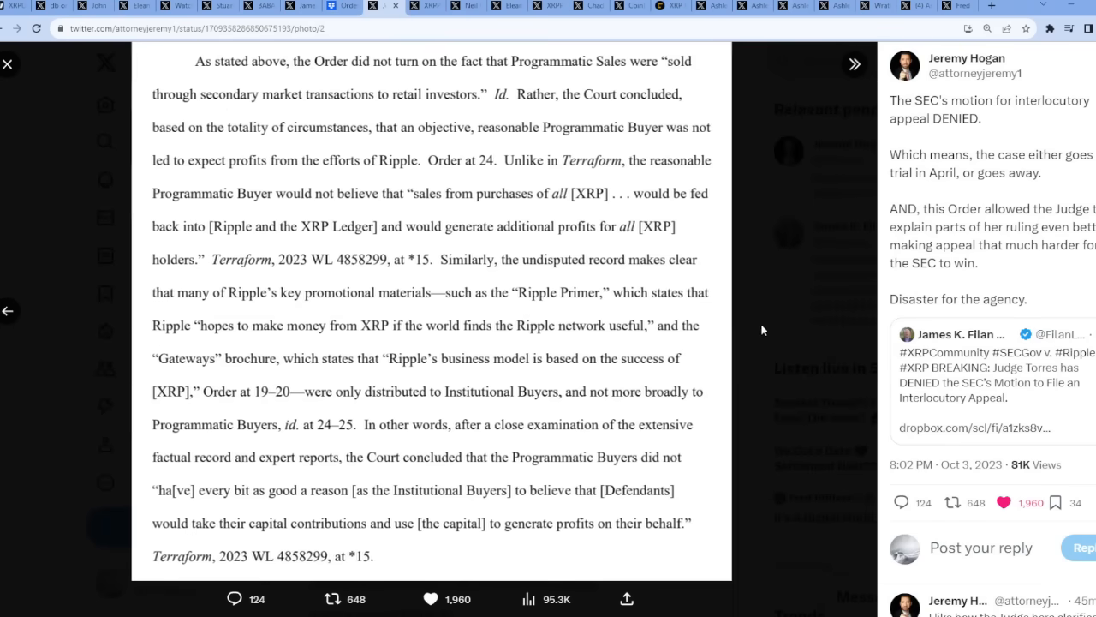
click(8, 64)
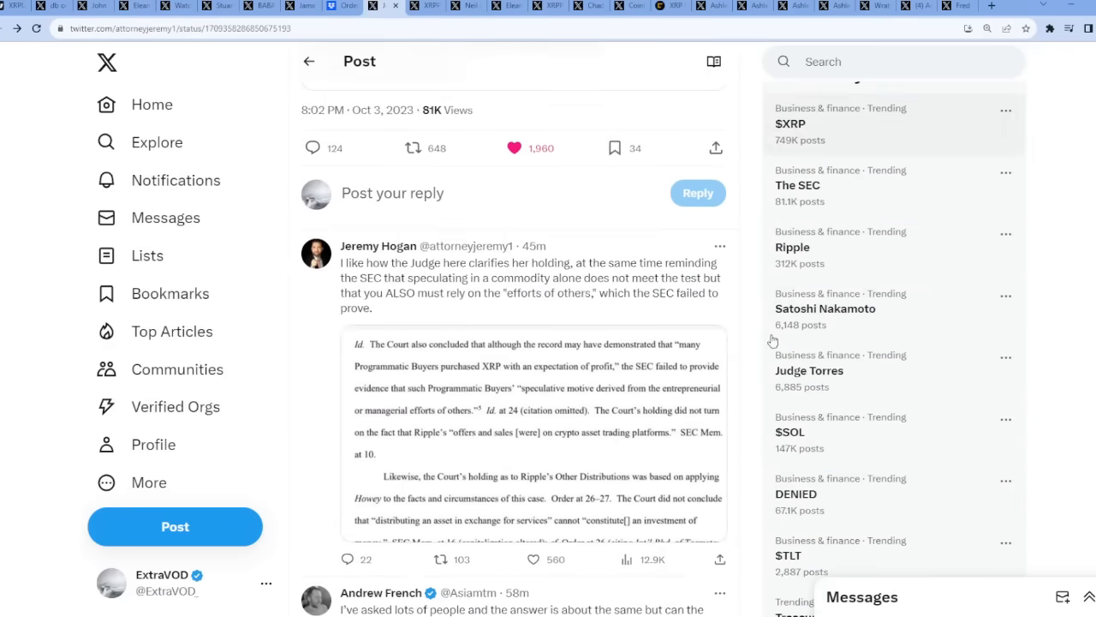
Enlarge the reply's court-order excerpt about Programmatic Buyers' profit expectations
click(535, 433)
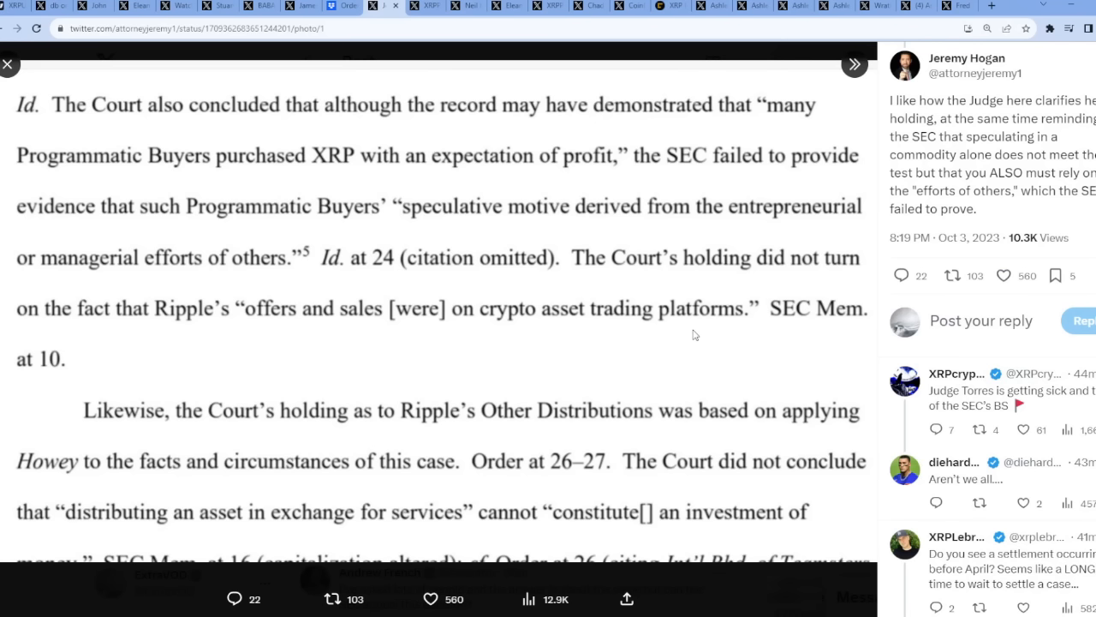
mouse_move(396, 128)
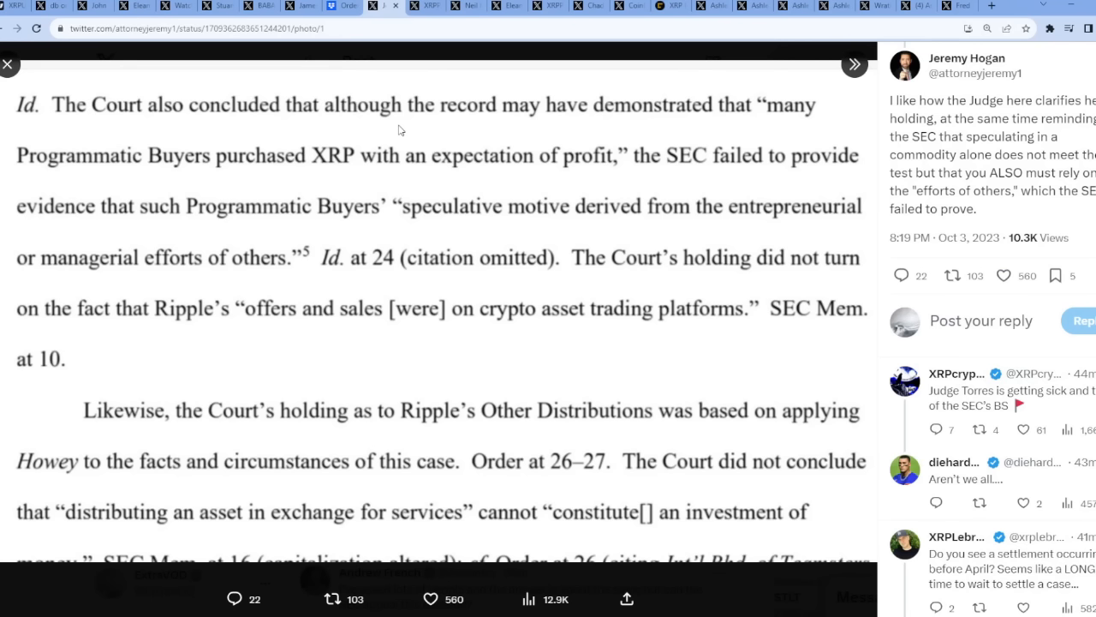
mouse_move(157, 221)
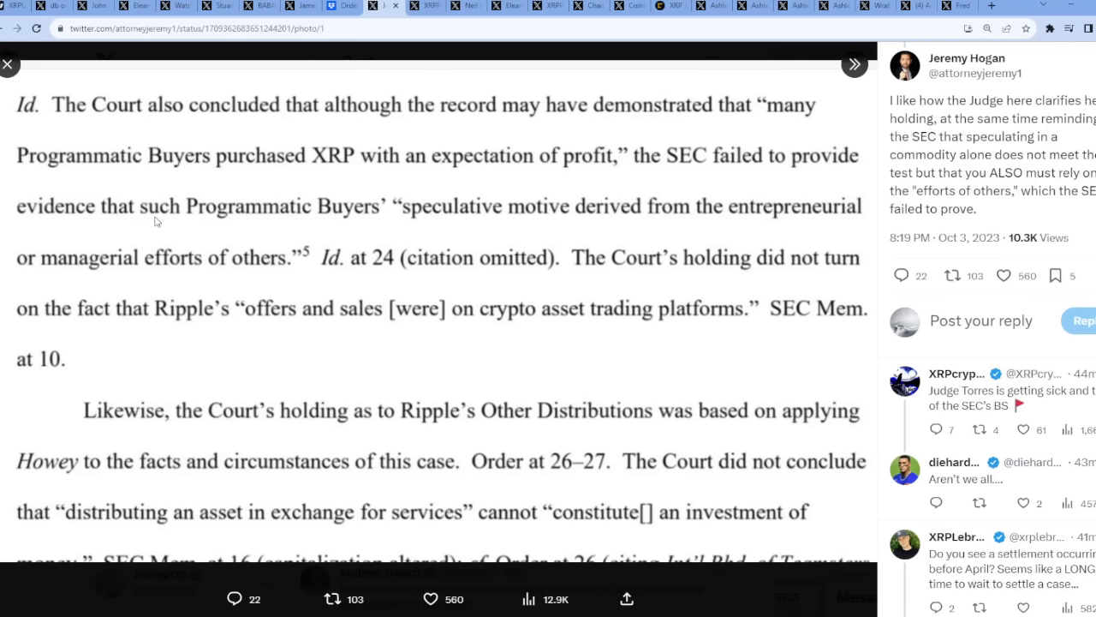
mouse_move(415, 238)
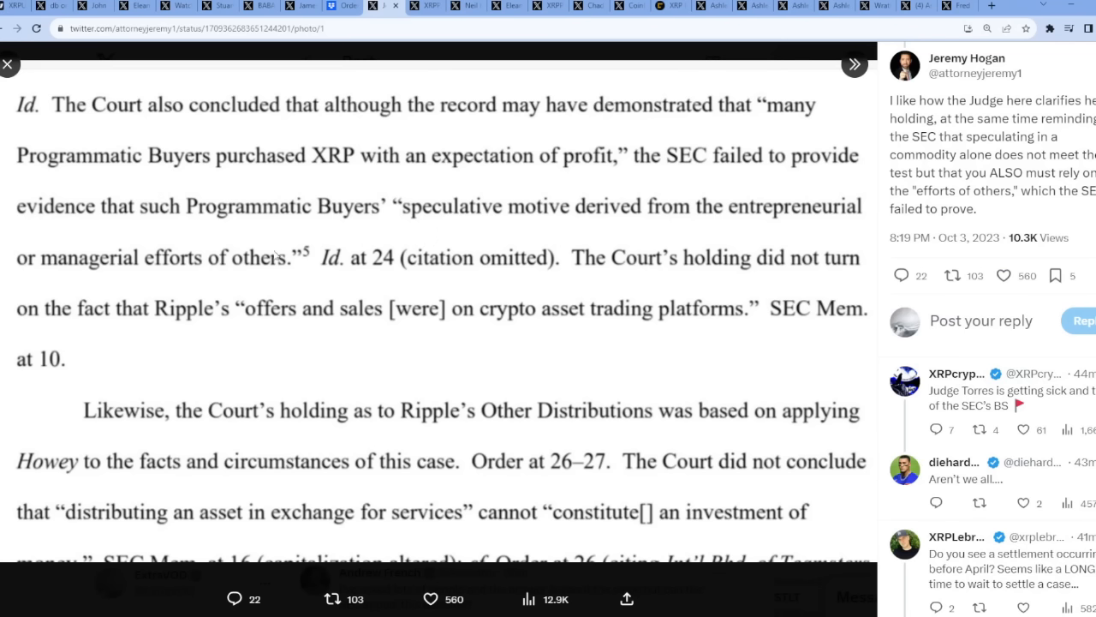
mouse_move(323, 293)
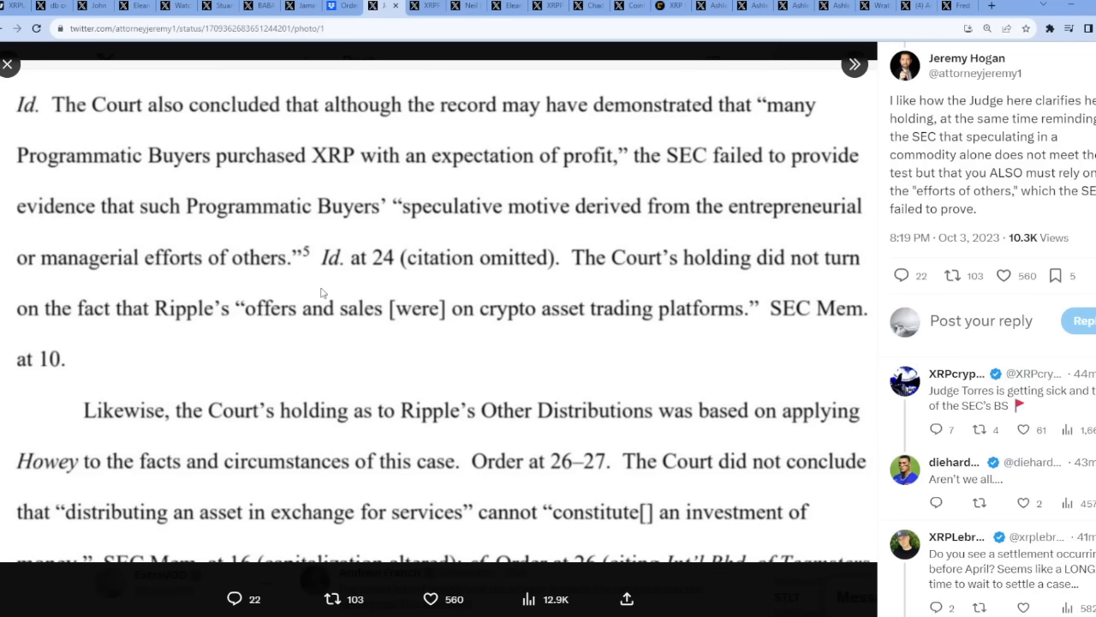
mouse_move(199, 261)
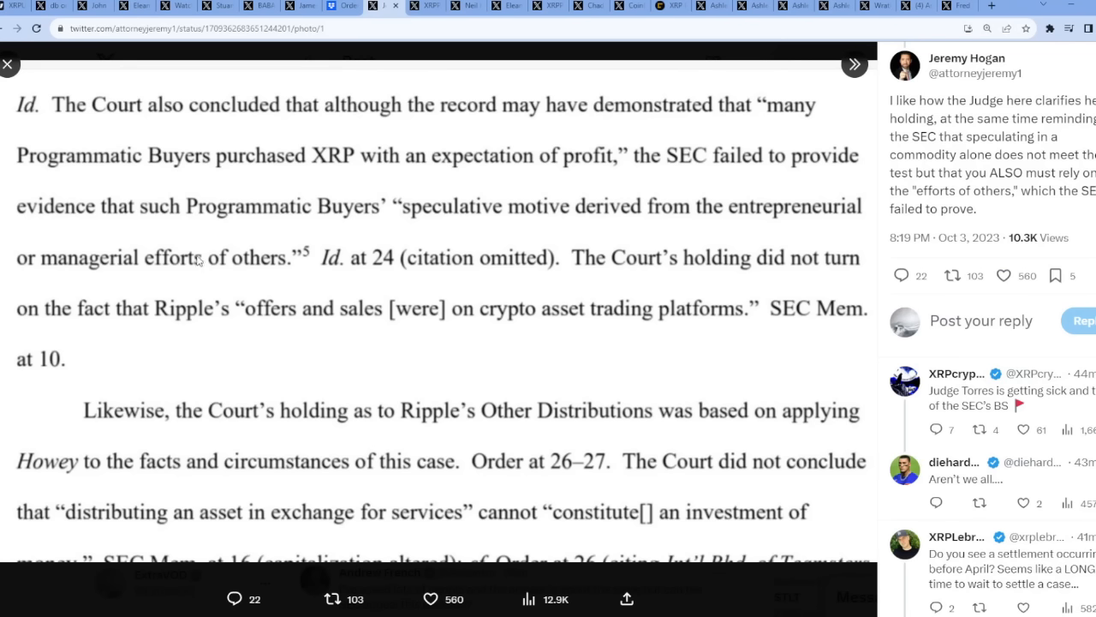
mouse_move(595, 384)
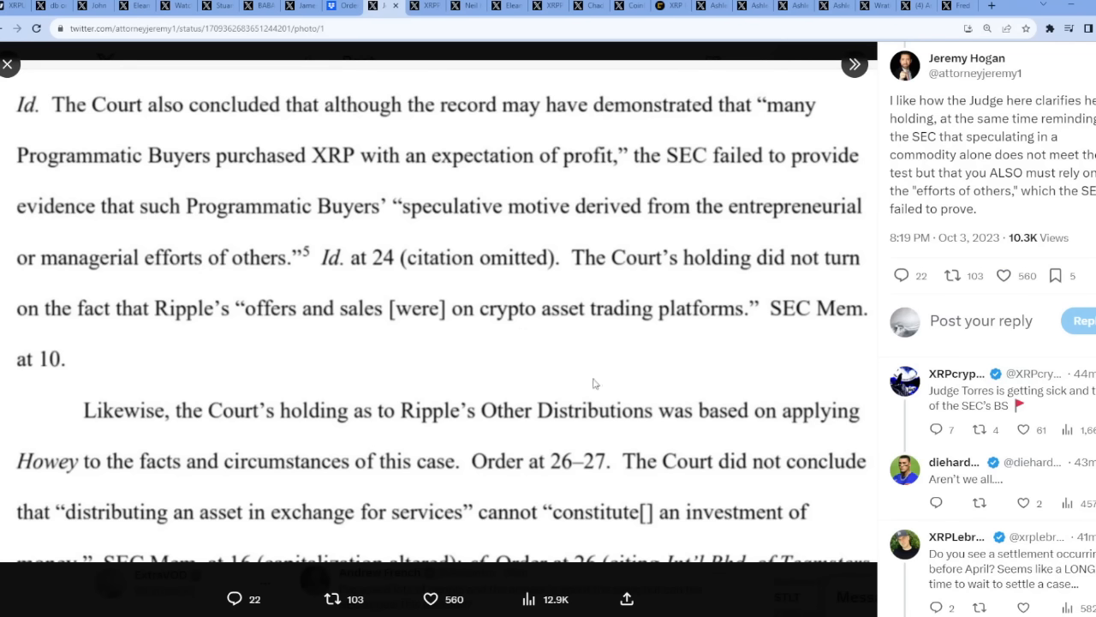
mouse_move(553, 283)
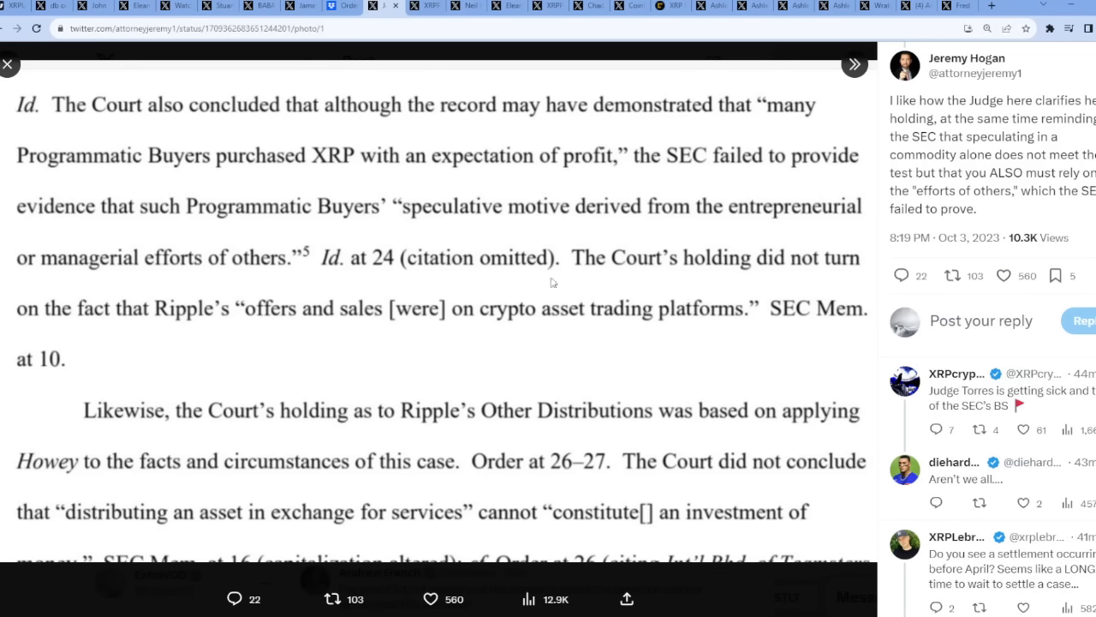
mouse_move(340, 331)
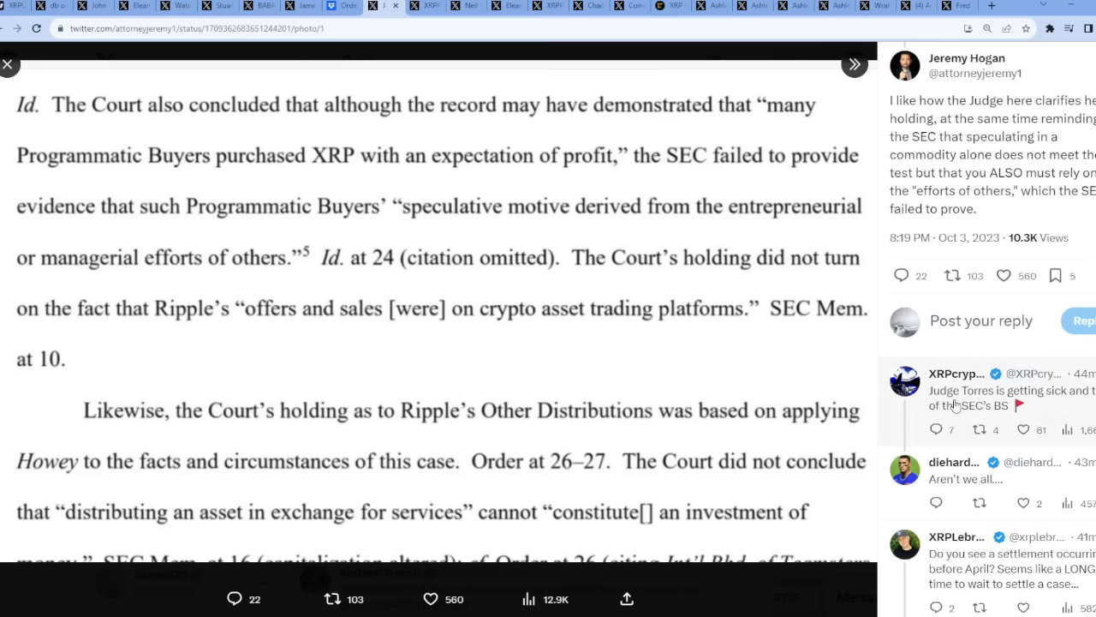
mouse_move(983, 415)
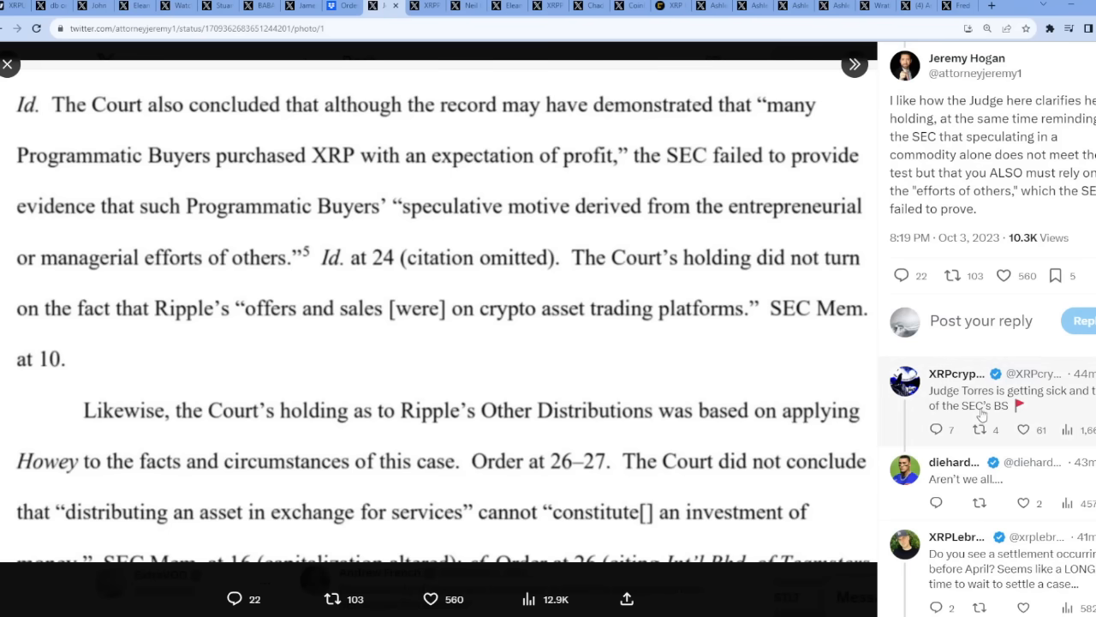
Close the image and scroll through Hogan's replies on post-trial appeals and settlement chances
click(8, 65)
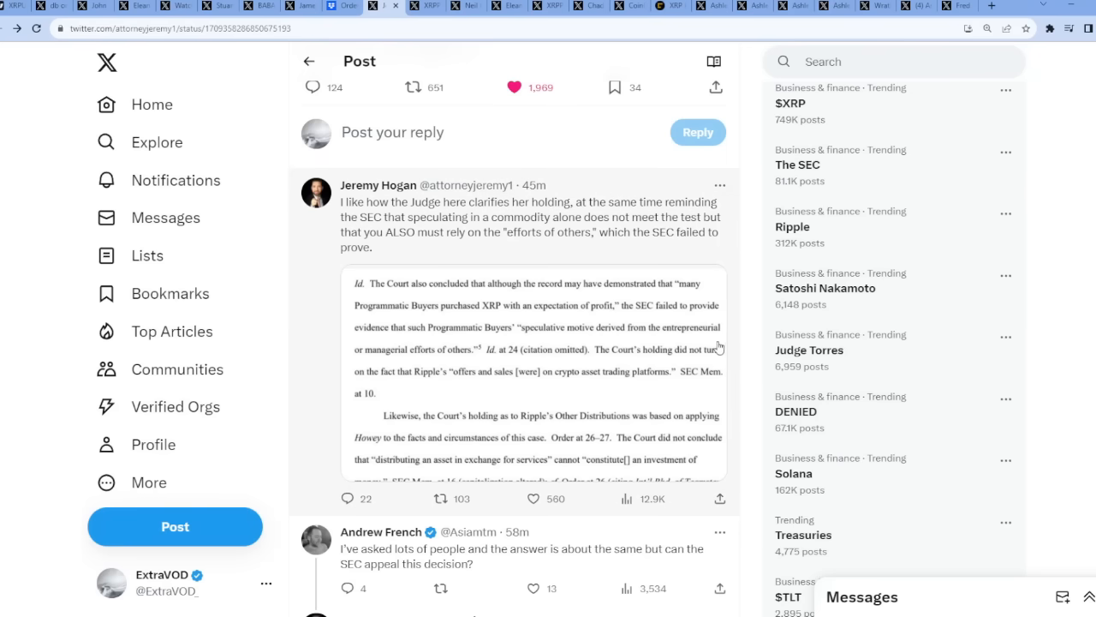
scroll(down, 3)
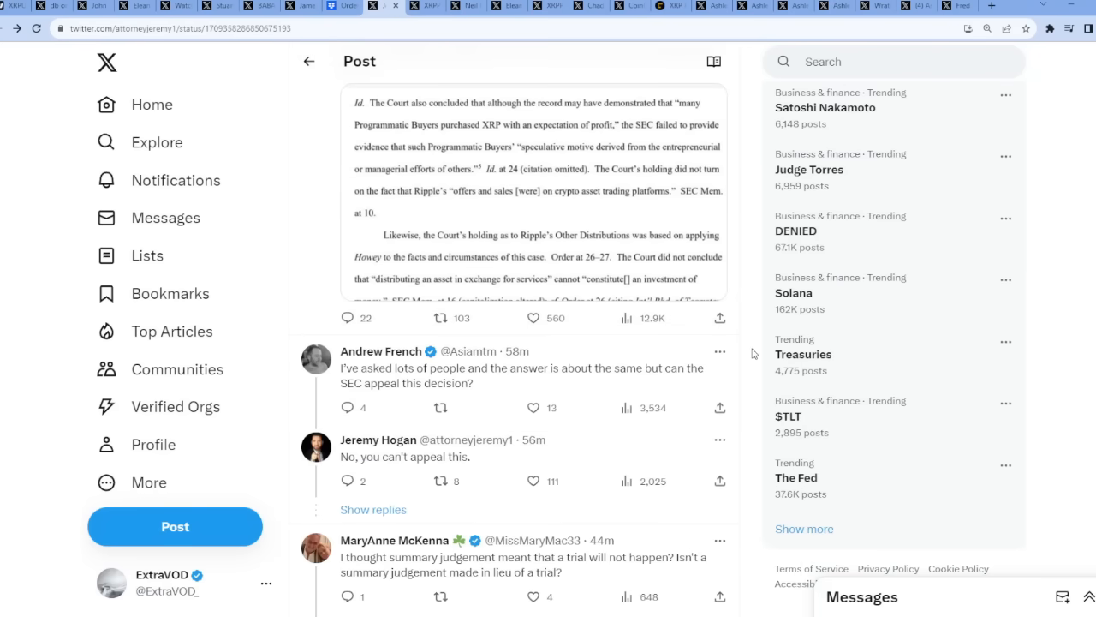
scroll(down, 3)
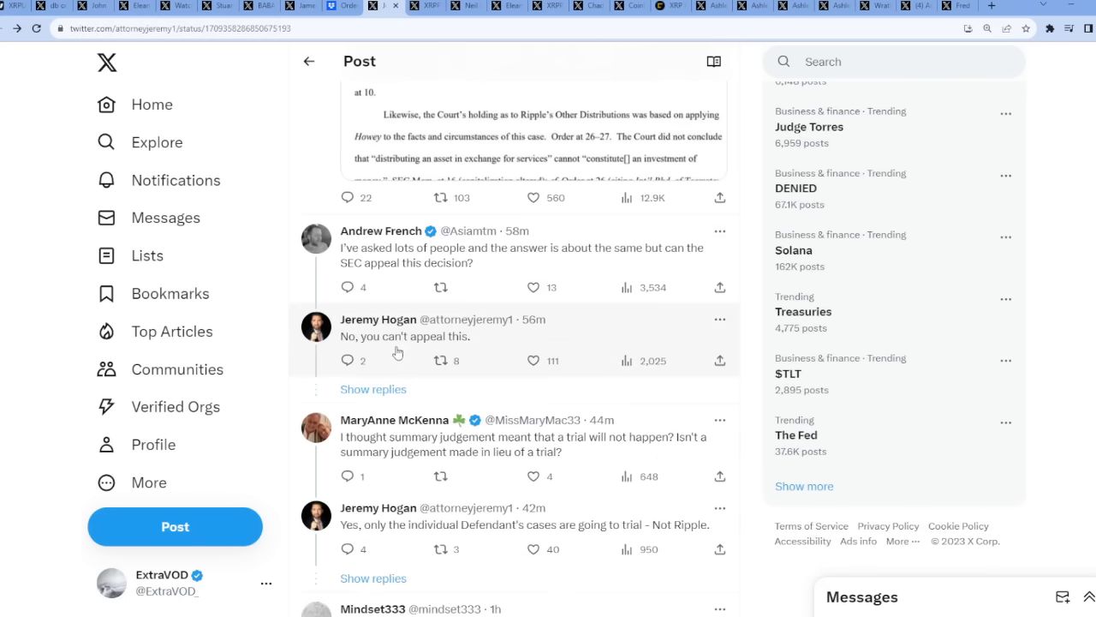
scroll(down, 3)
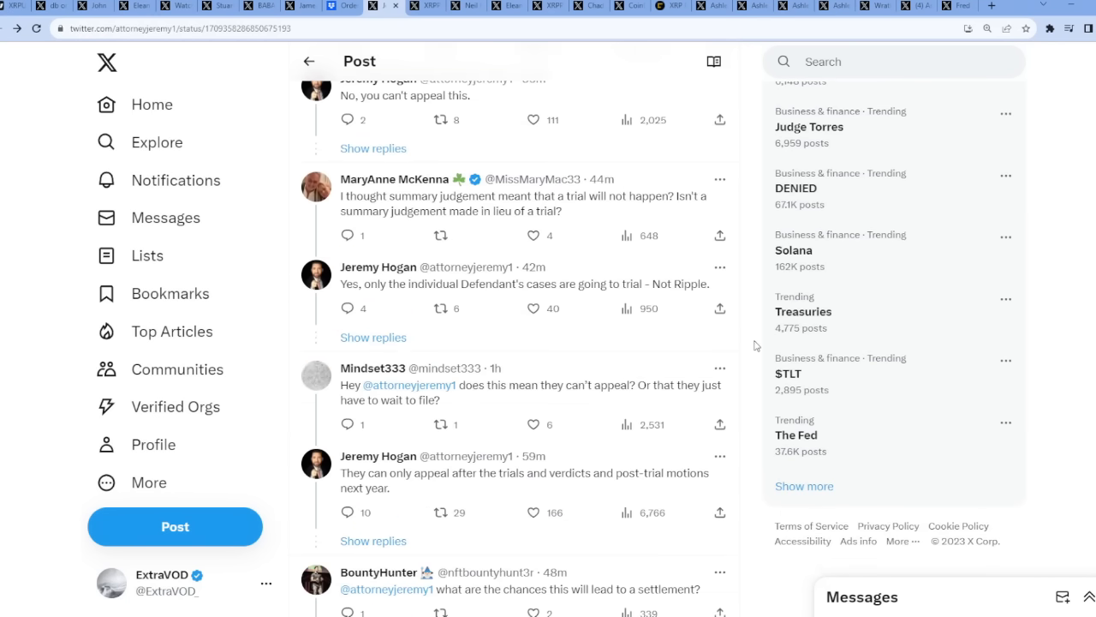
scroll(down, 3)
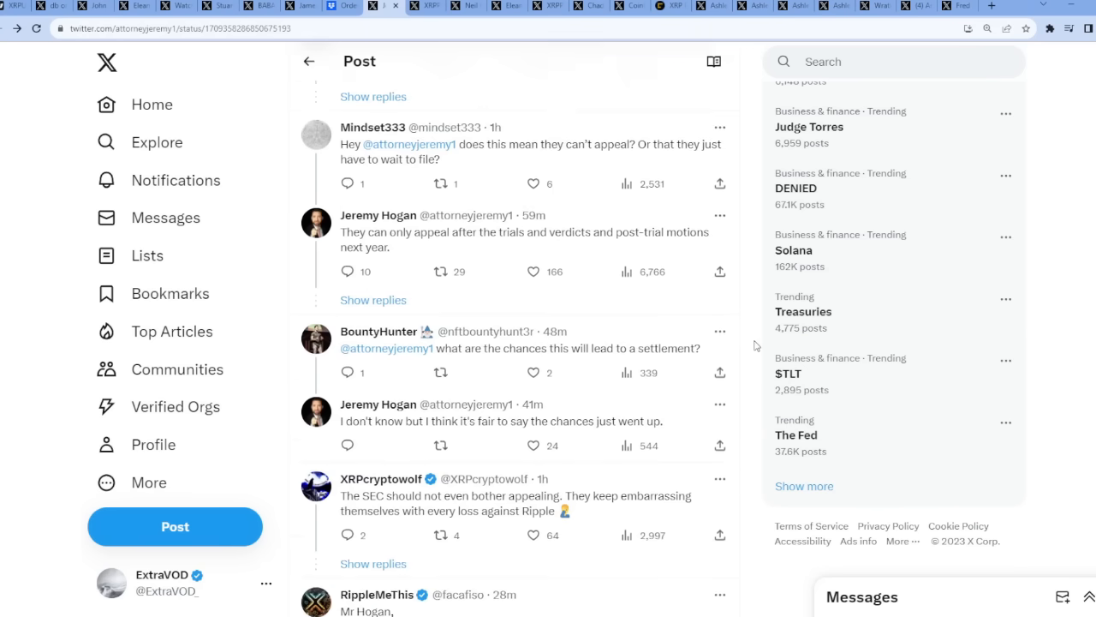
scroll(down, 3)
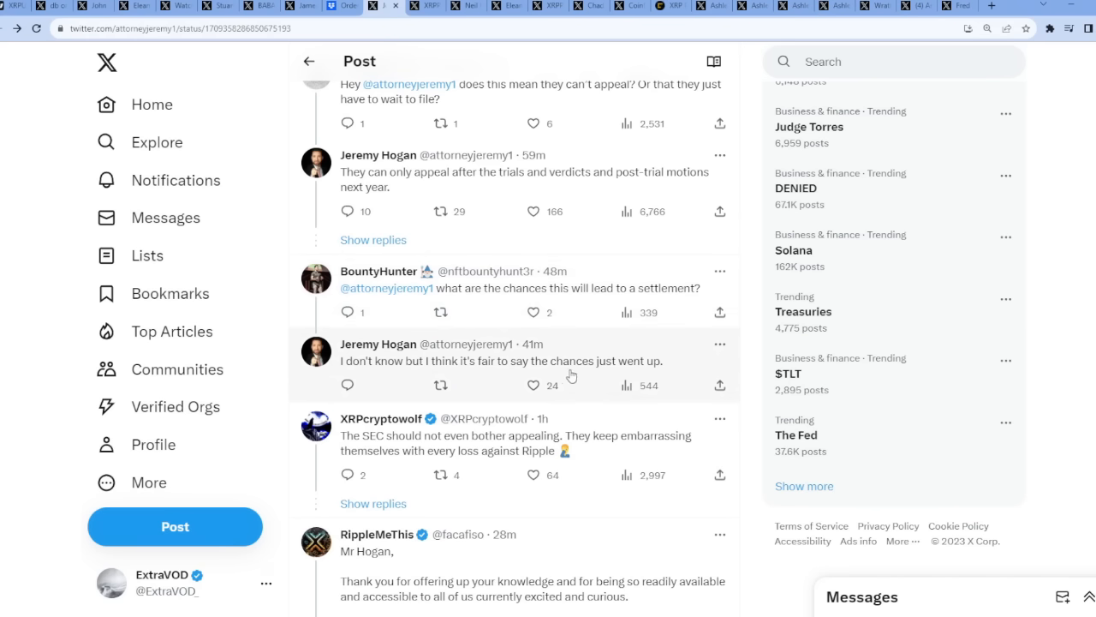
scroll(down, 3)
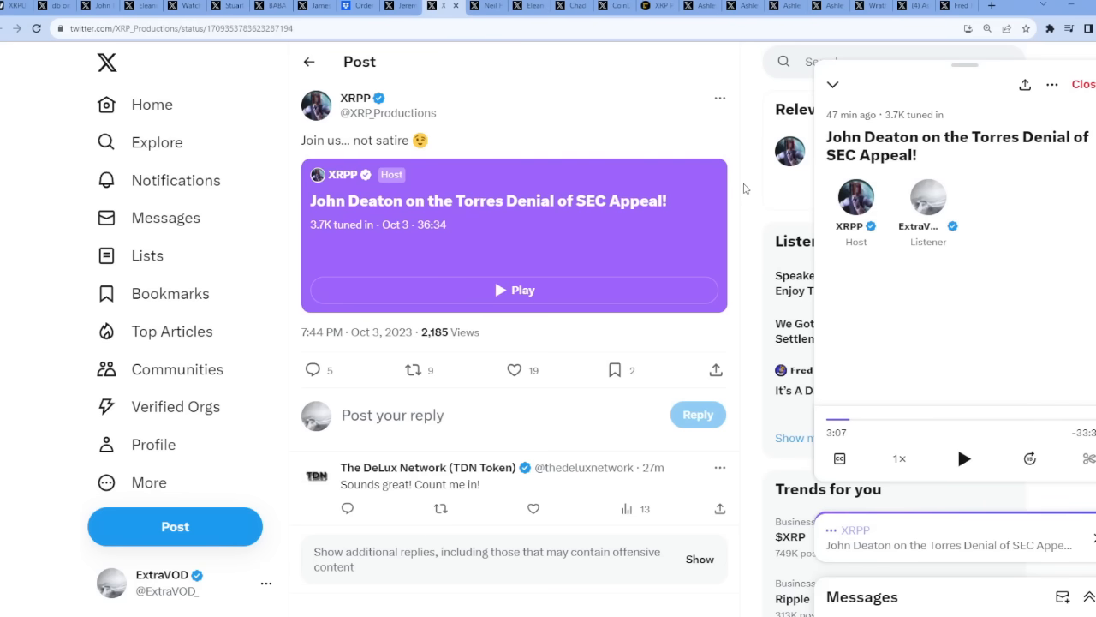
mouse_move(571, 135)
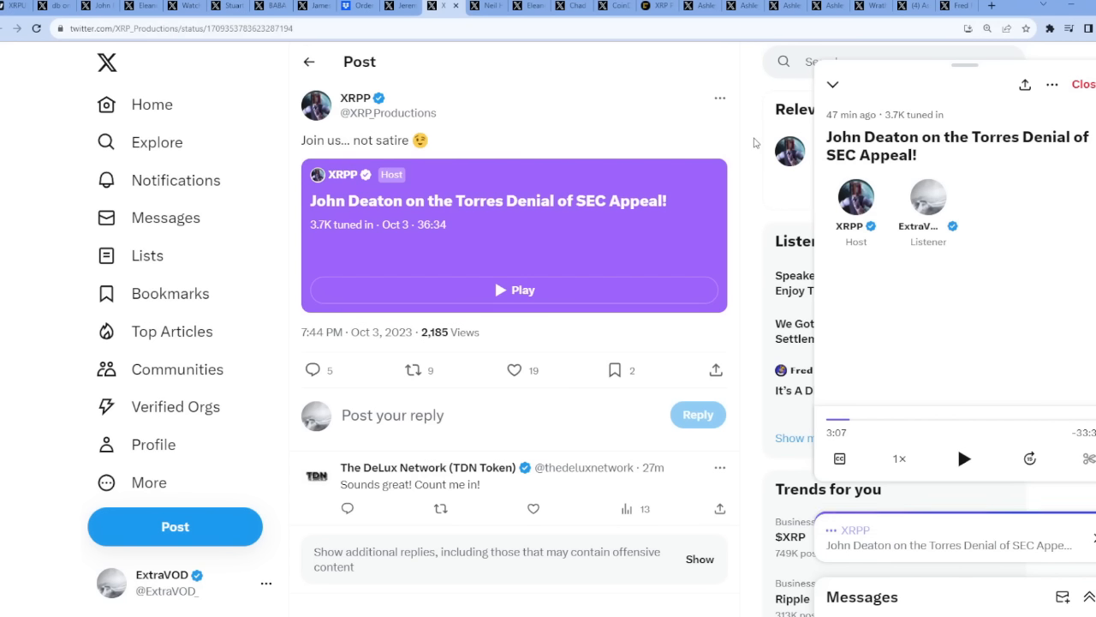
mouse_move(400, 211)
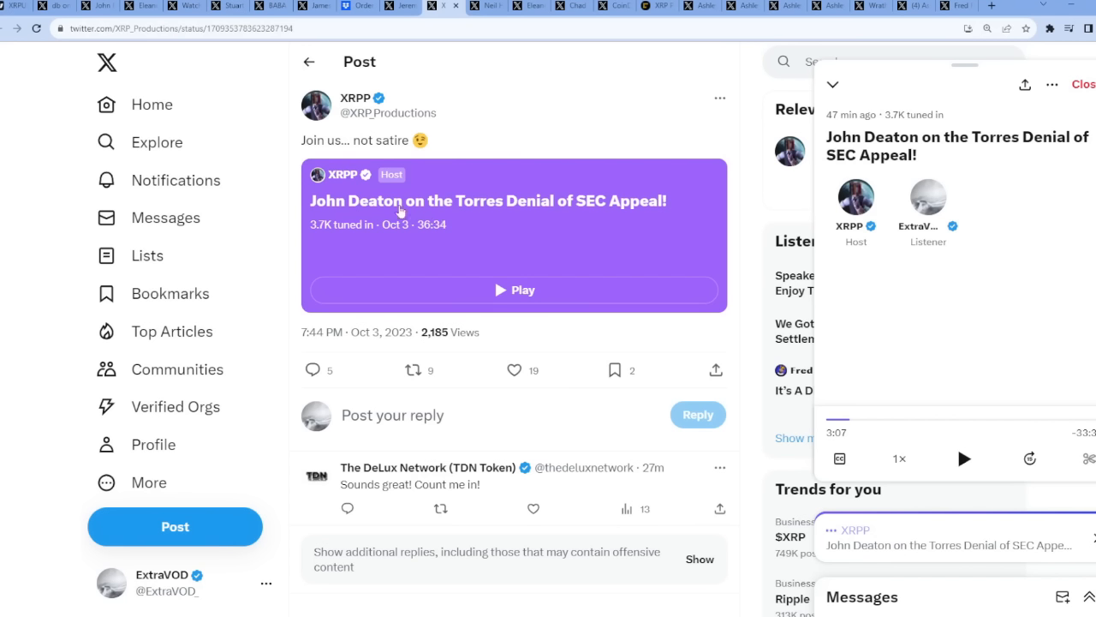
mouse_move(595, 214)
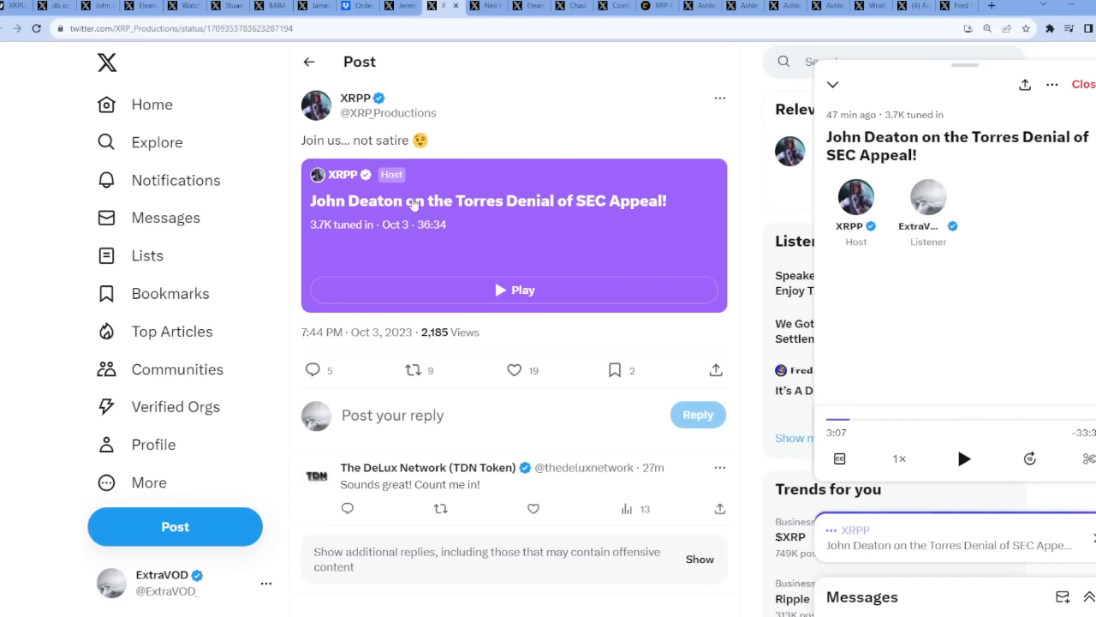
mouse_move(965, 459)
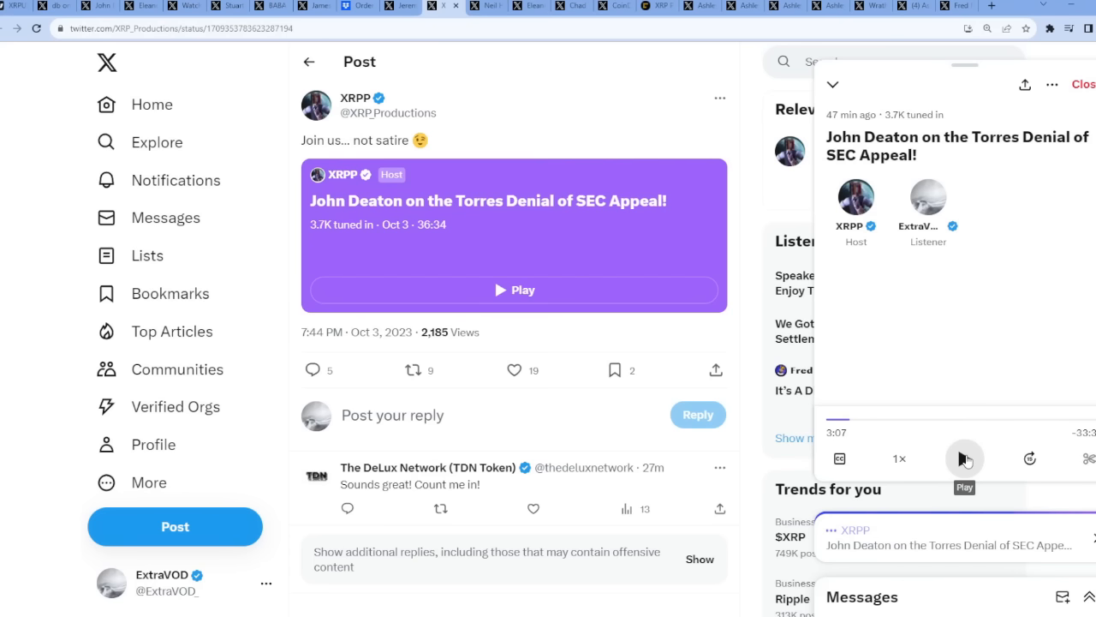
Start playing the XRPP Space replay about the denied SEC appeal
click(965, 458)
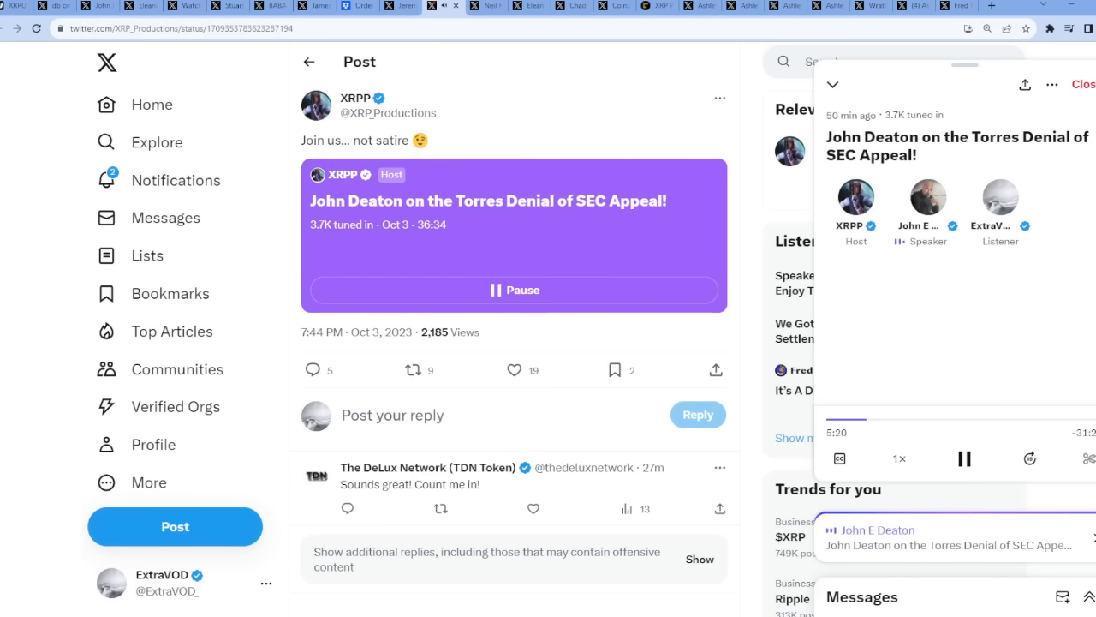
Set the Space replay to 1.5x speed, listen, and pause it around 9:25
click(899, 458)
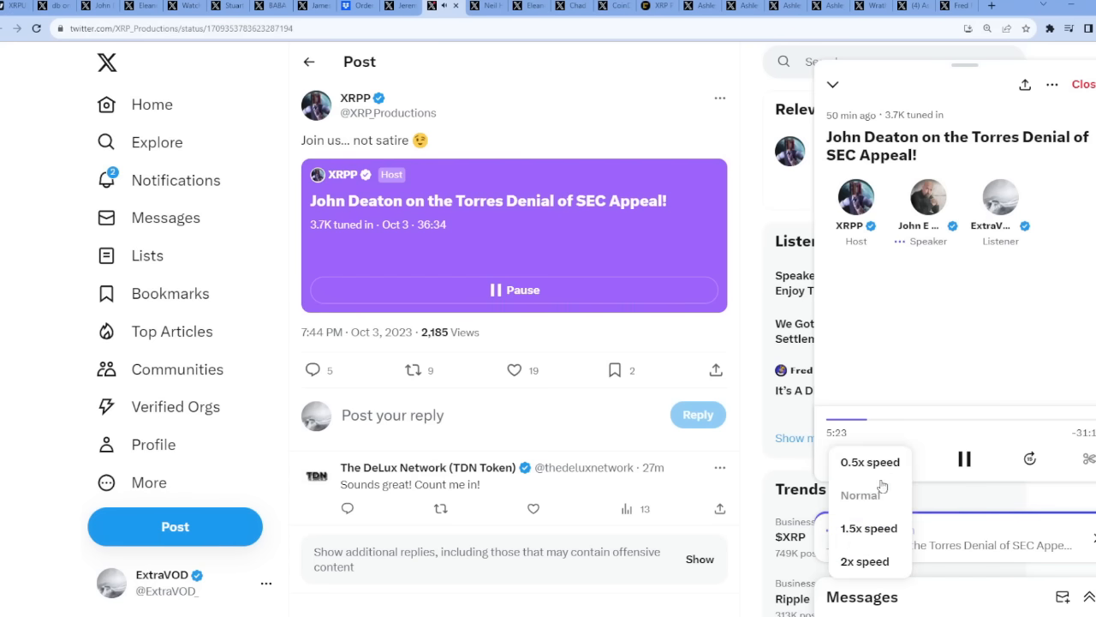
click(869, 528)
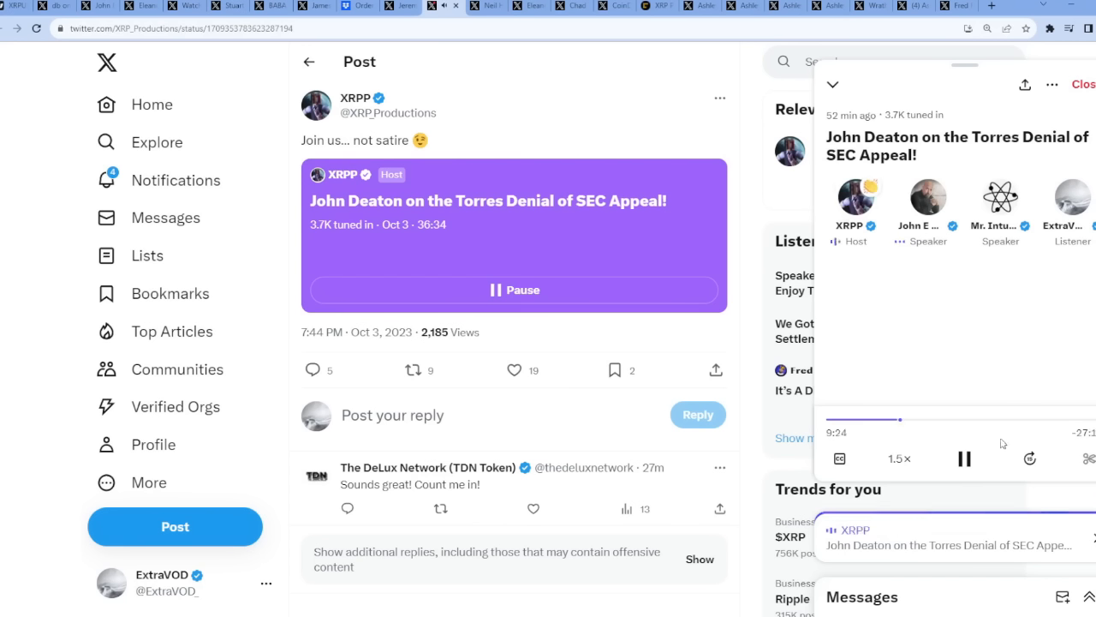
click(963, 458)
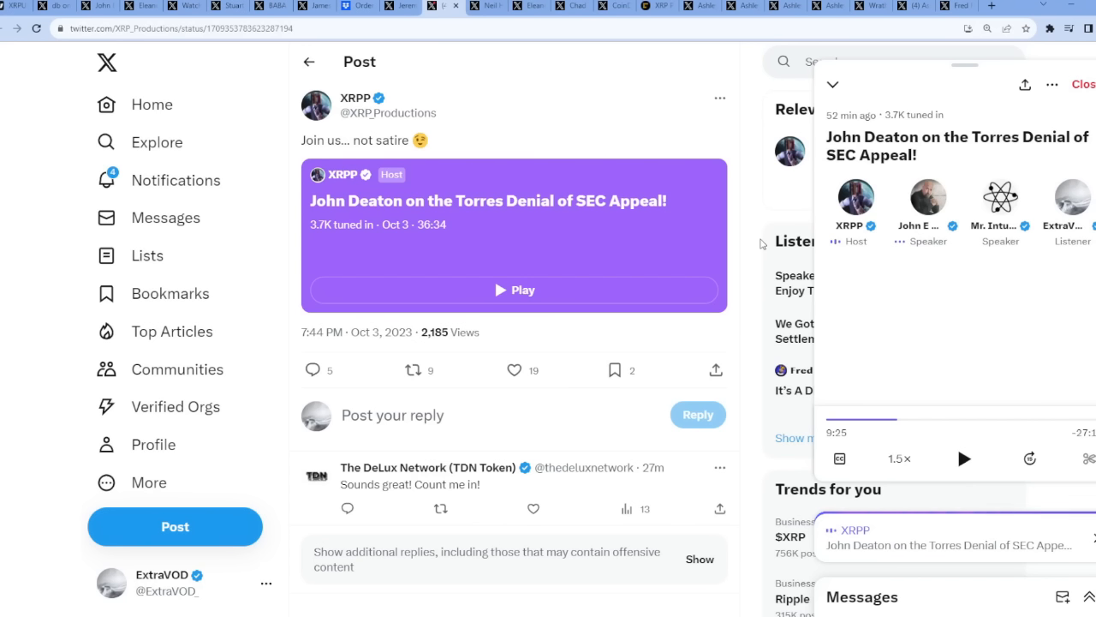
mouse_move(534, 60)
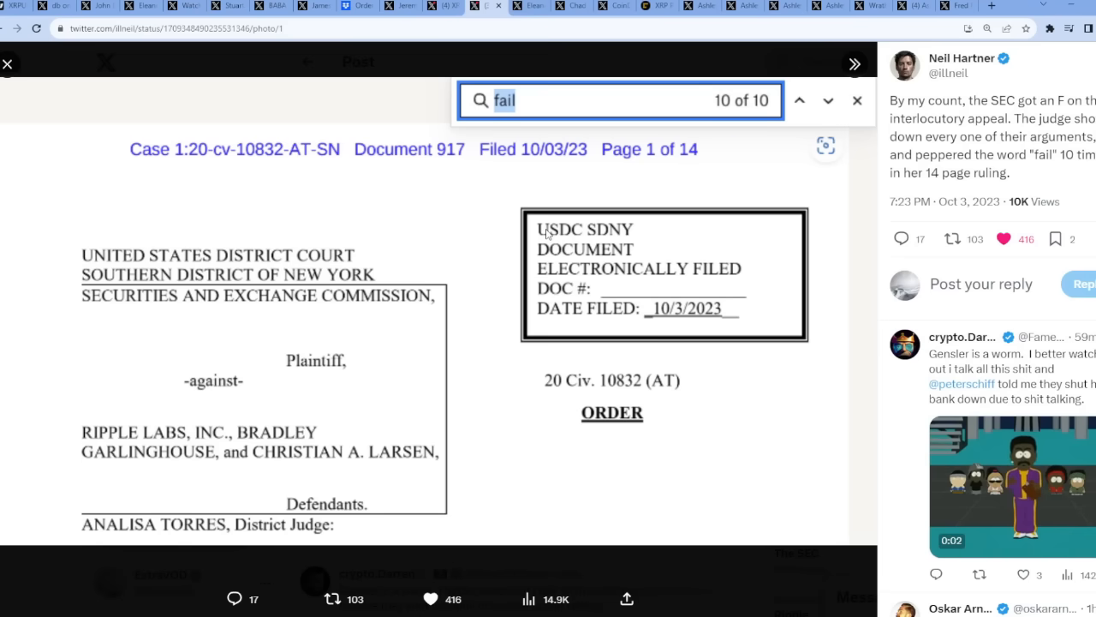
mouse_move(300, 461)
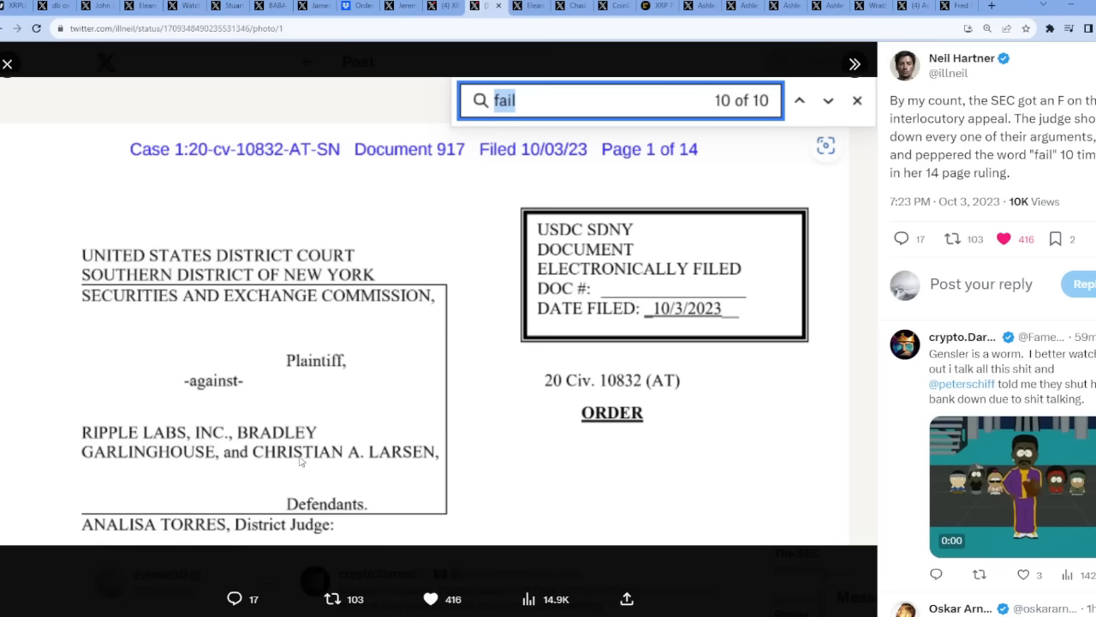
Close the court-order photo viewer and switch to the CoinDesk article tab
click(7, 63)
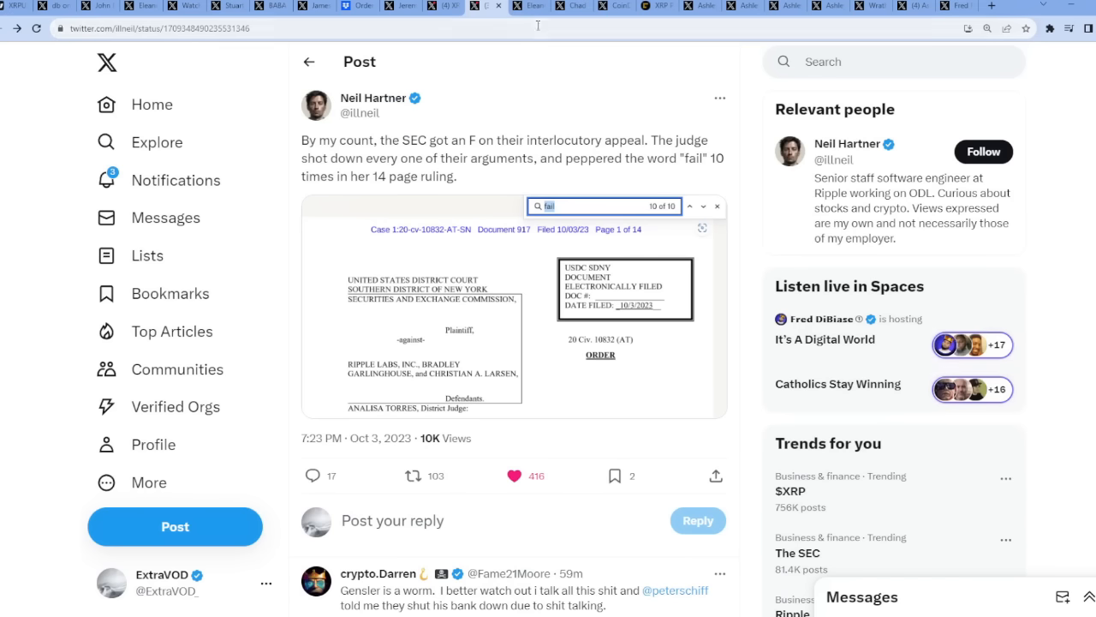
click(514, 6)
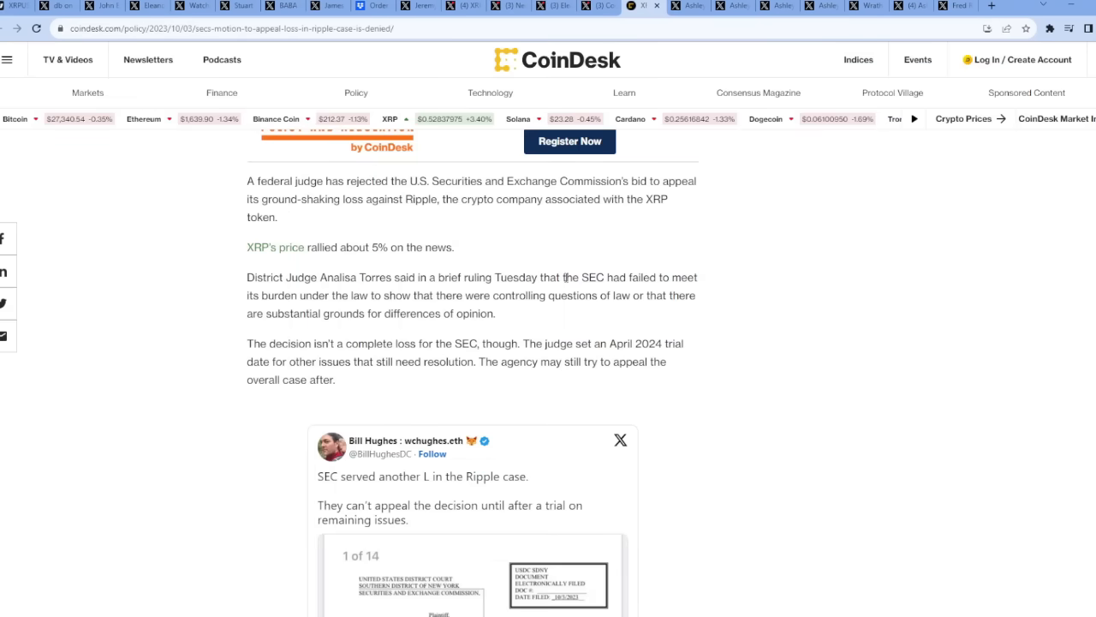
Highlight and deselect CoinDesk's sentence on the SEC failing its burden, then switch to the next tab
drag(565, 276, 567, 296)
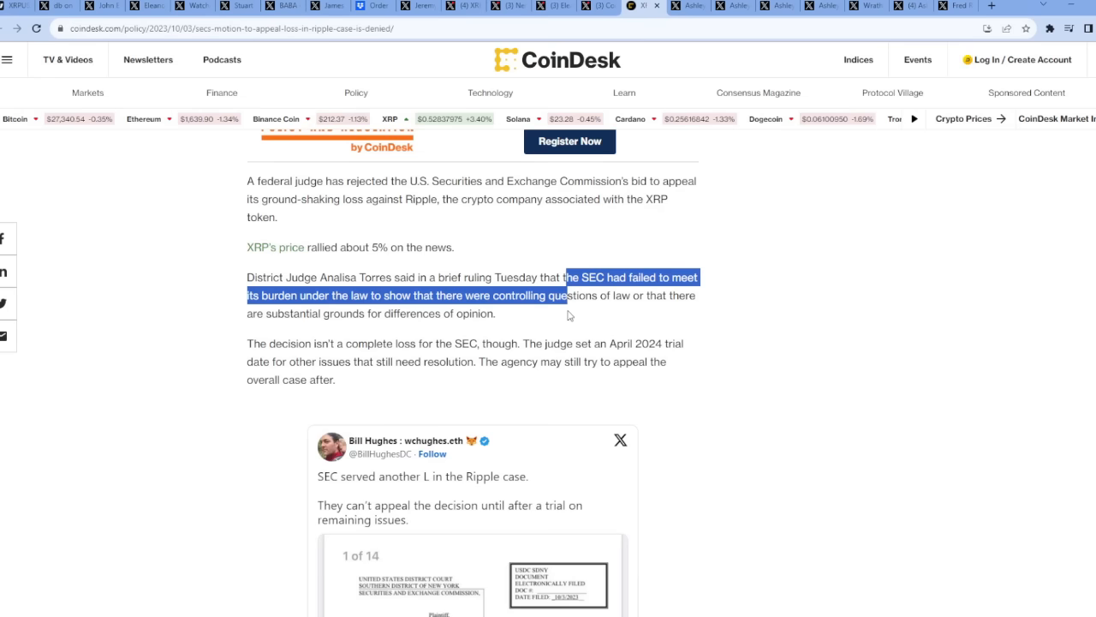
click(570, 320)
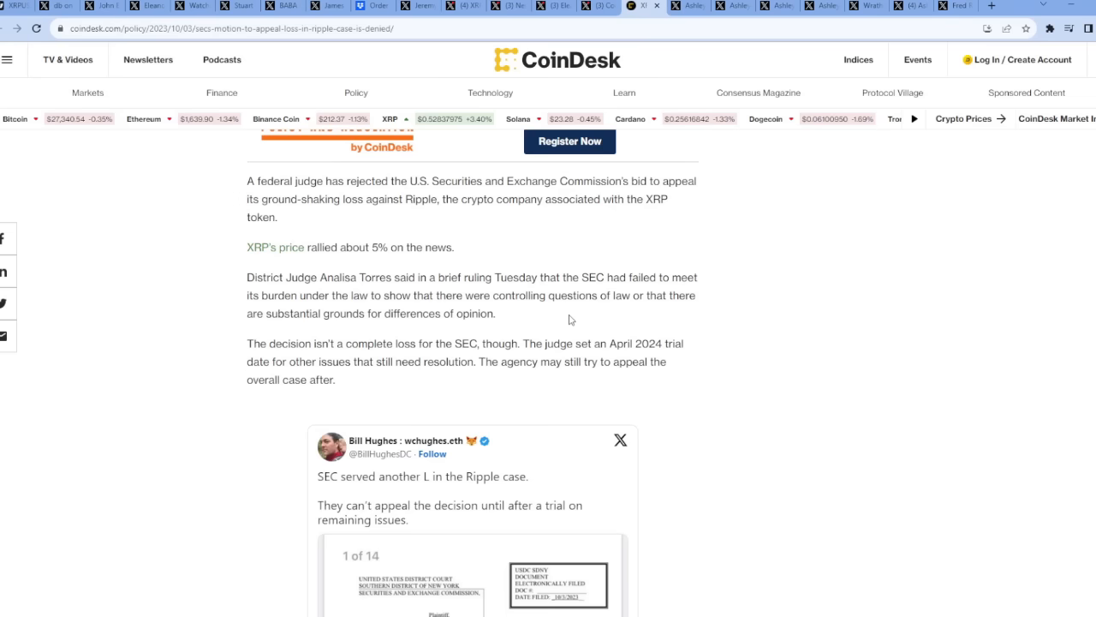
mouse_move(633, 327)
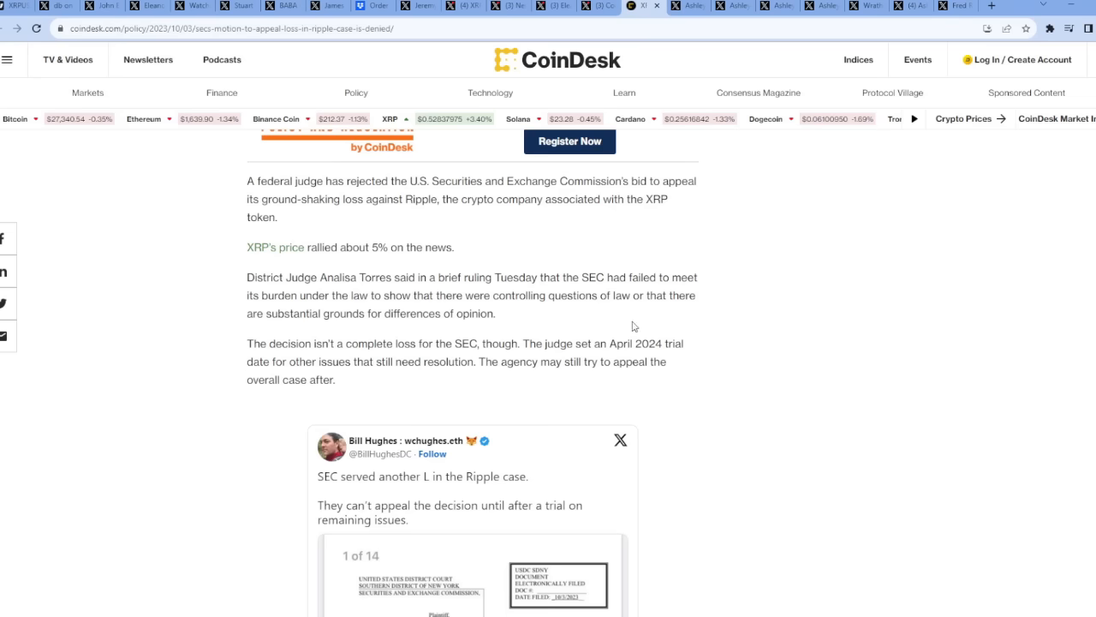
click(677, 6)
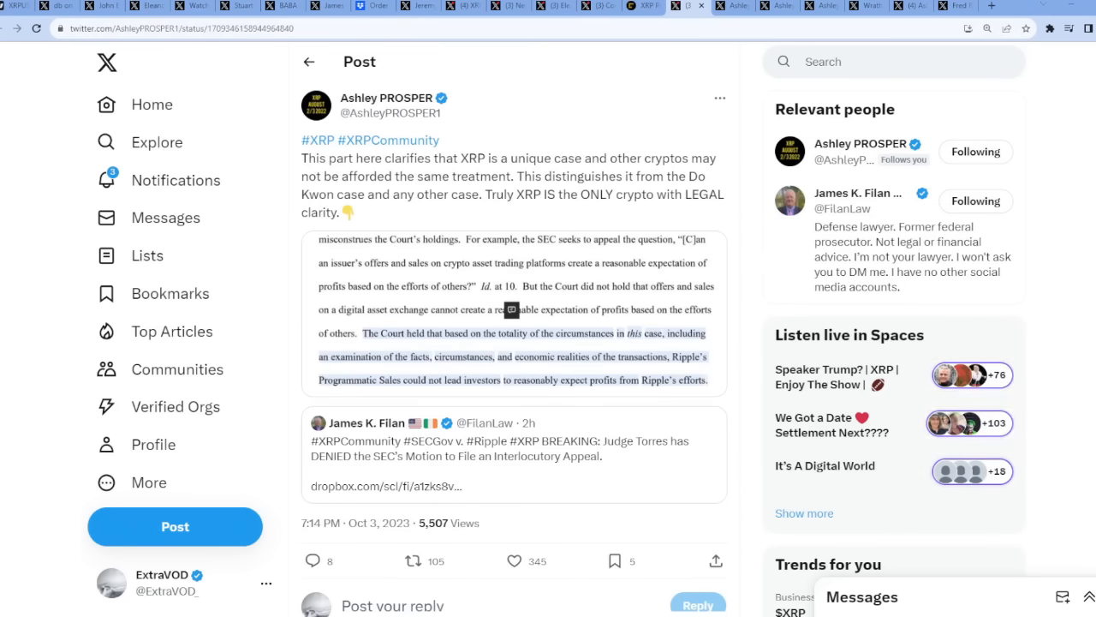
mouse_move(636, 324)
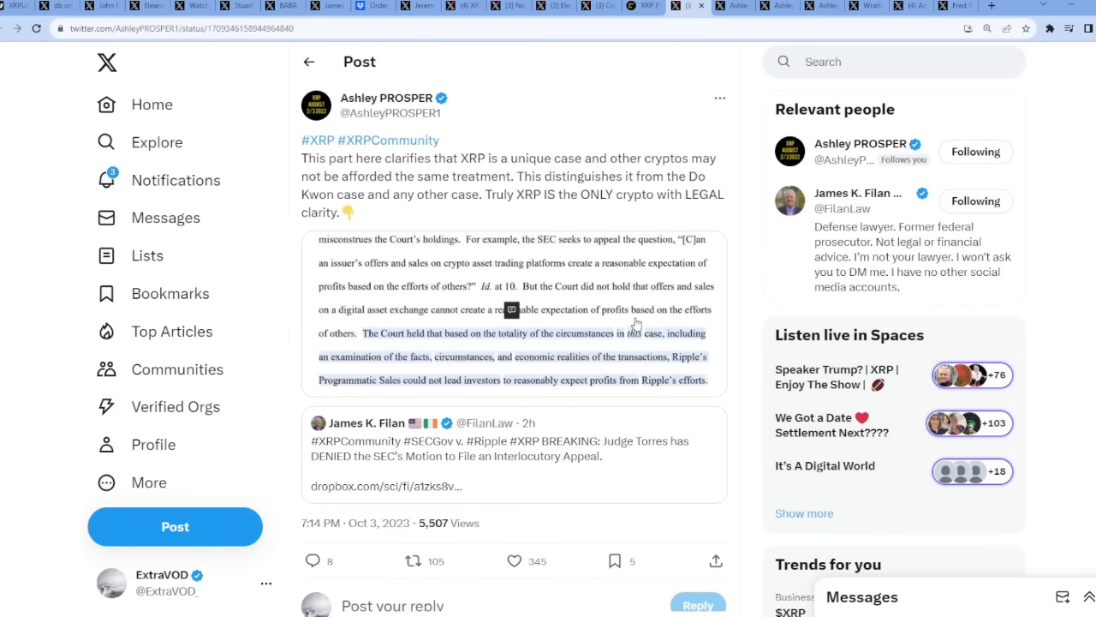
Enlarge the footnote 5 court-order excerpt on the Programmatic Buyer purchasing XRP
click(512, 309)
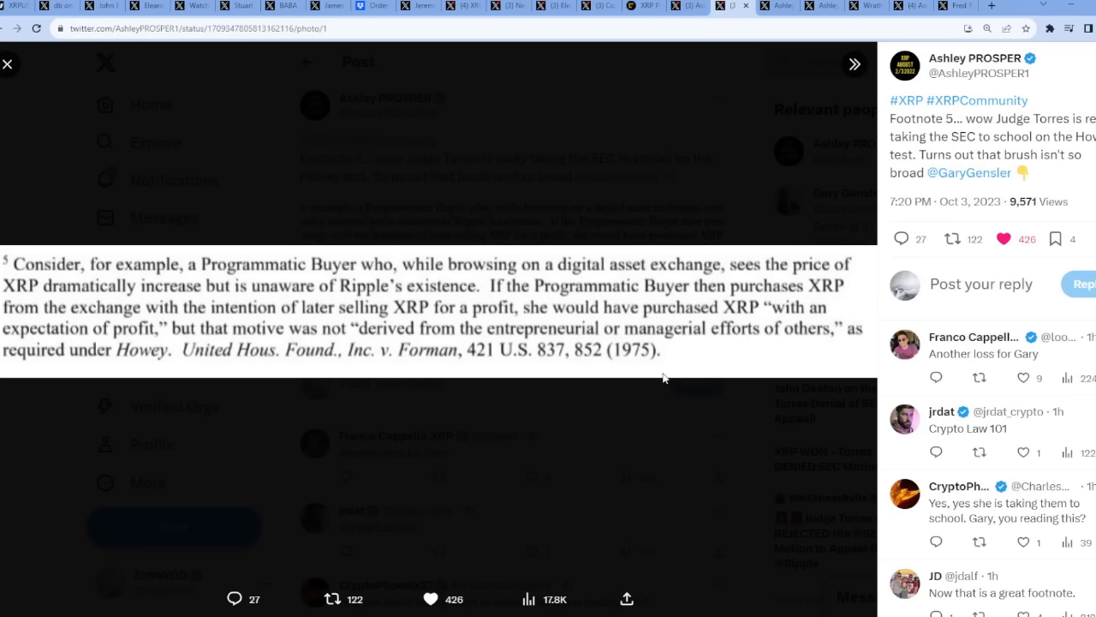
click(1003, 238)
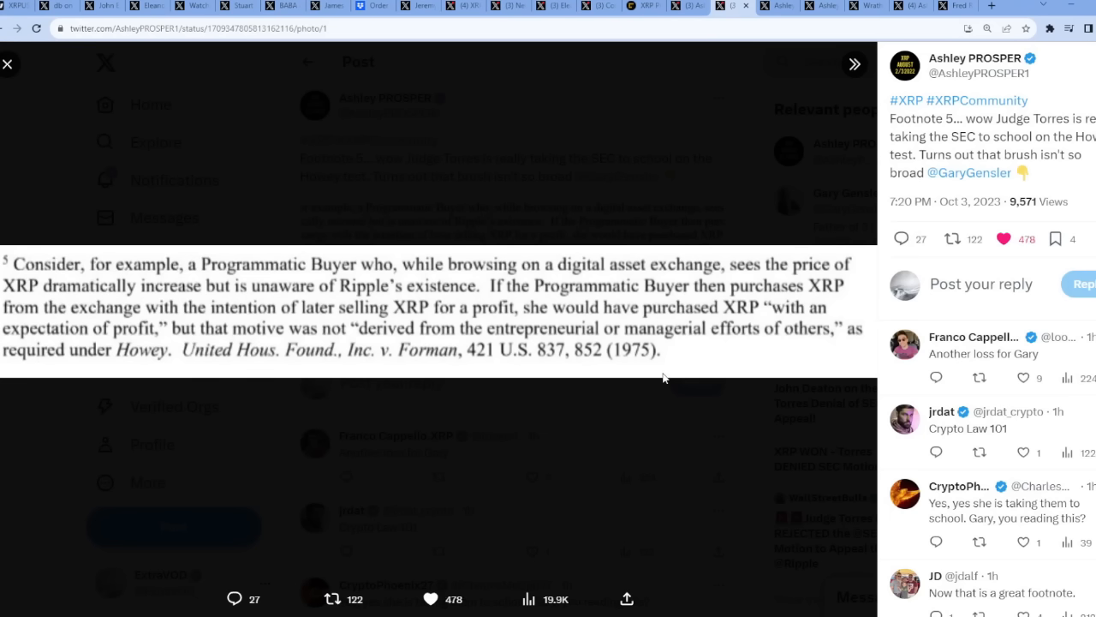
mouse_move(102, 266)
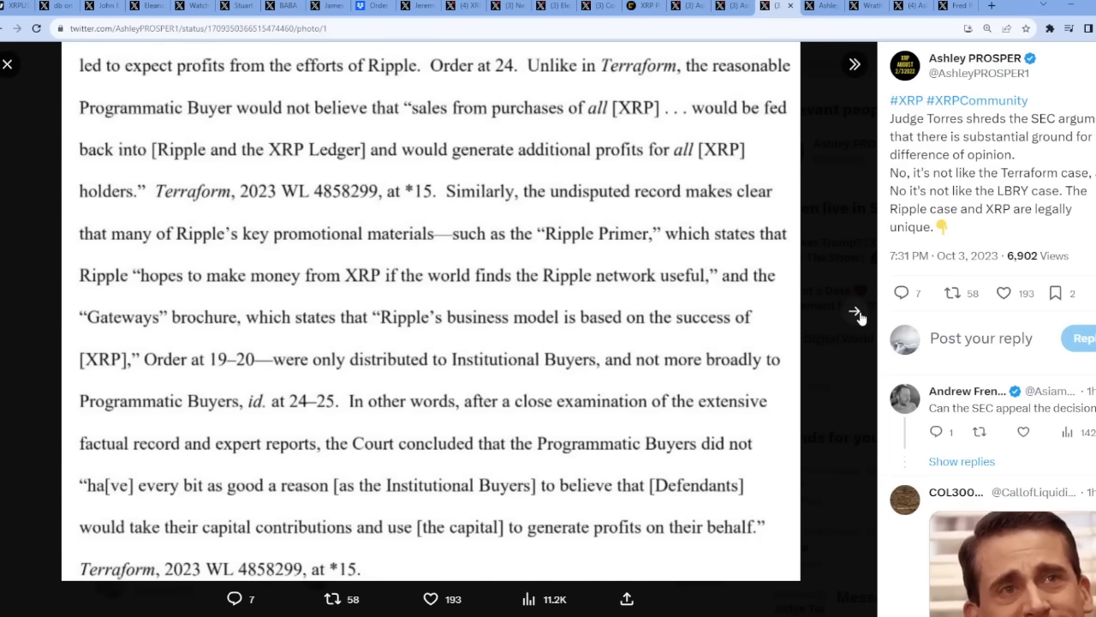
Page through the court-order images to the third excerpt showing the SEC failing its burden
click(854, 311)
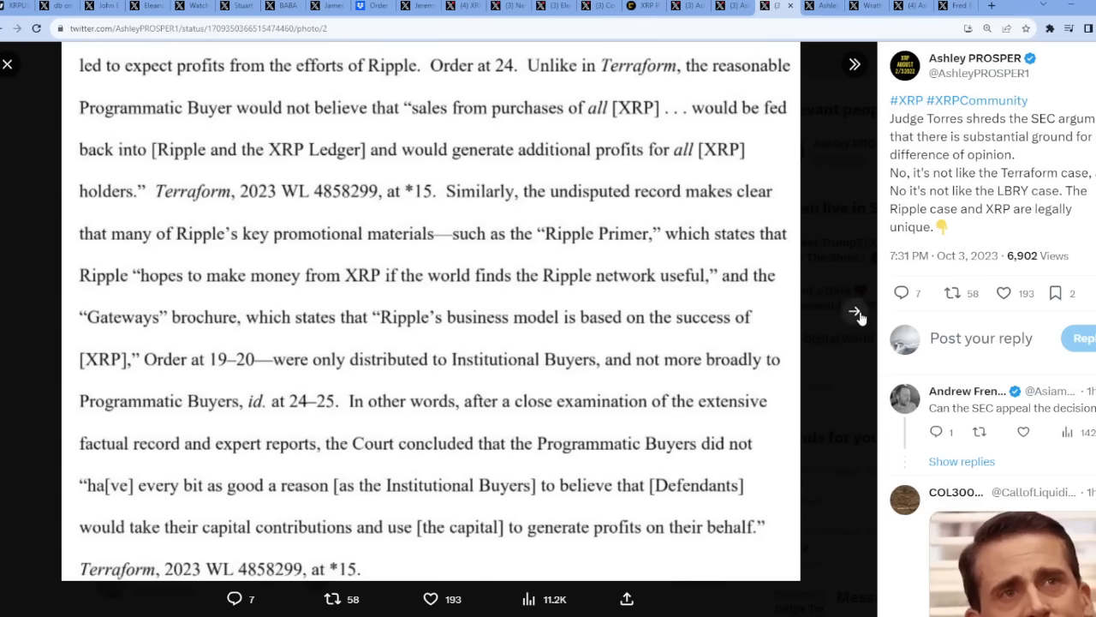
click(854, 311)
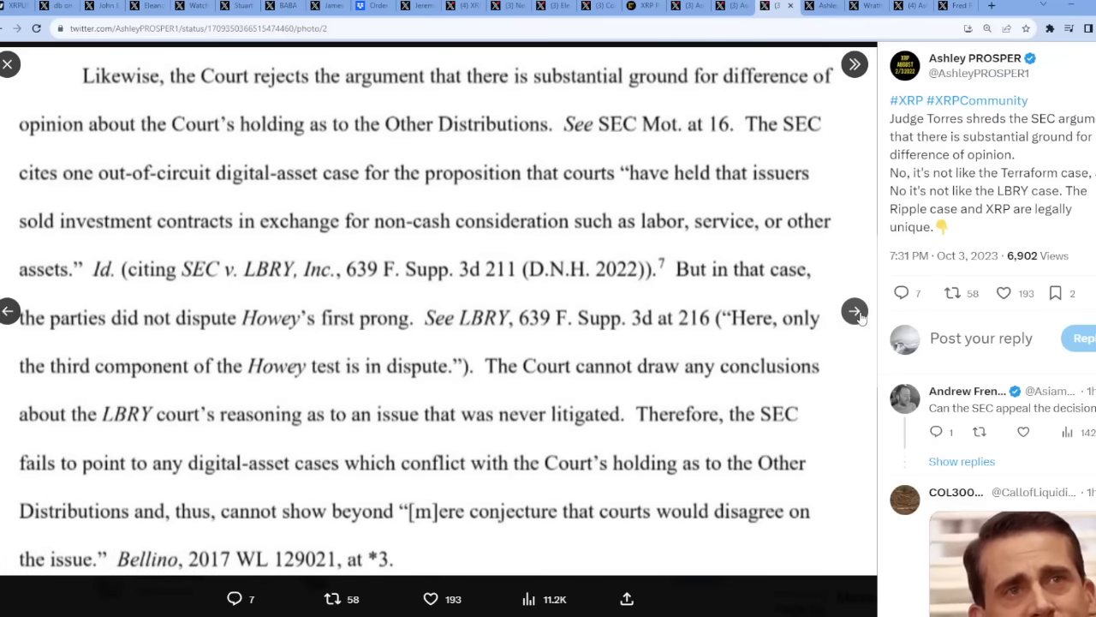
click(854, 311)
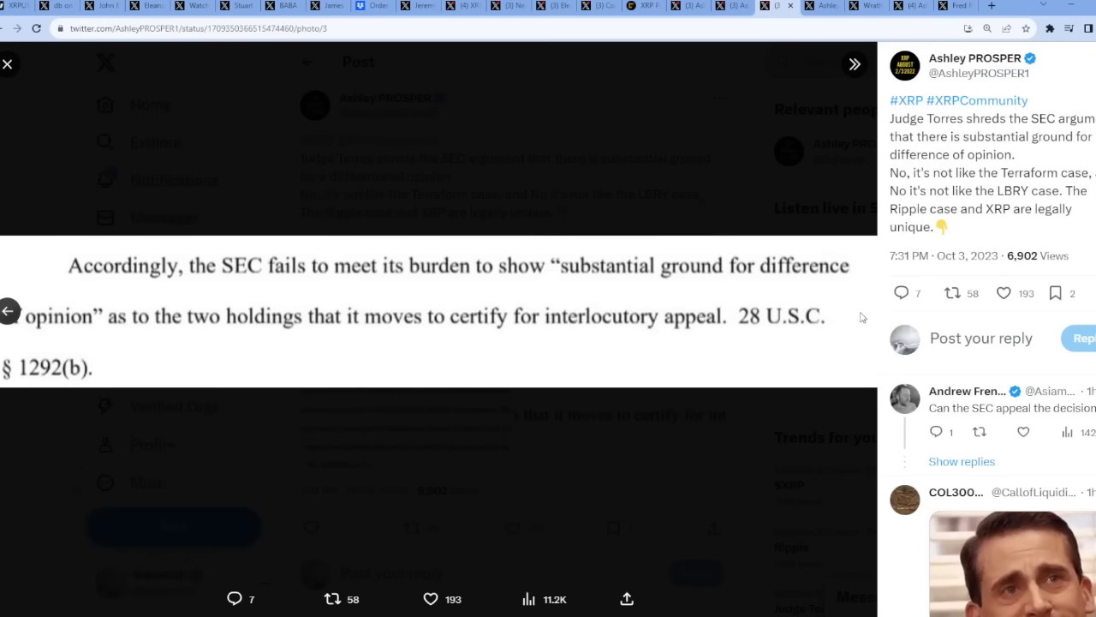
mouse_move(294, 295)
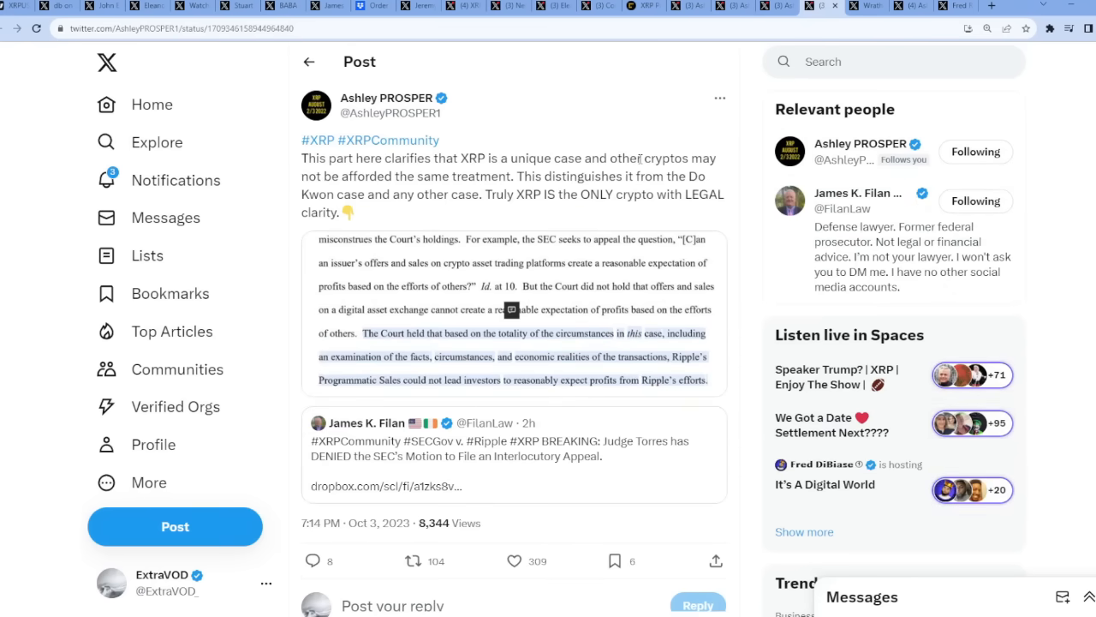
Enlarge the Programmatic Sales court-order excerpt on the XRP unique-case post
drag(506, 194, 635, 194)
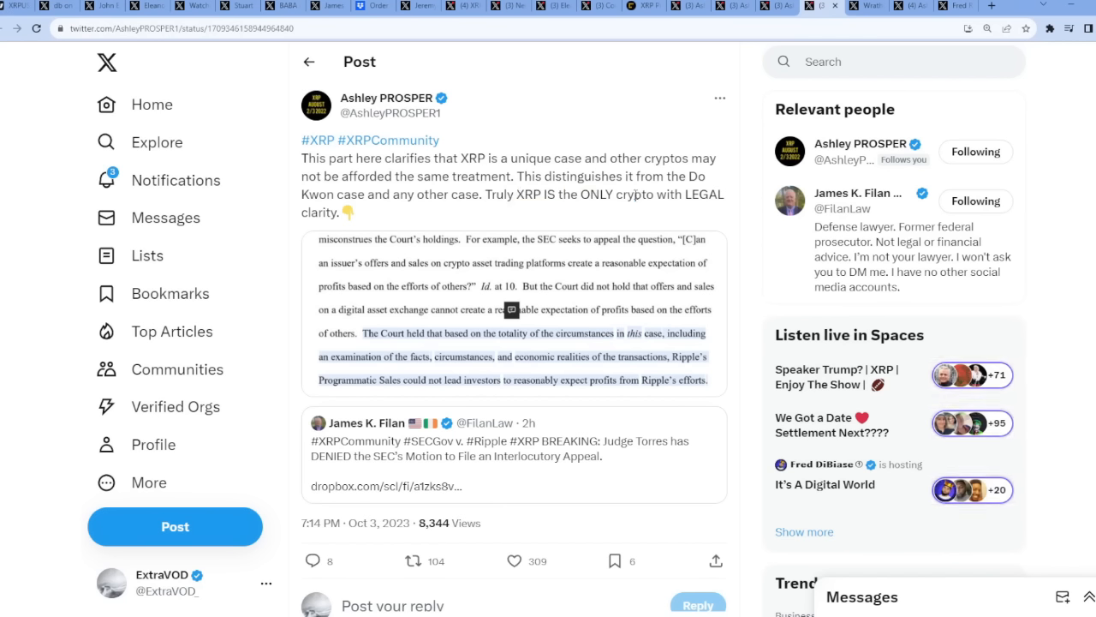
click(514, 313)
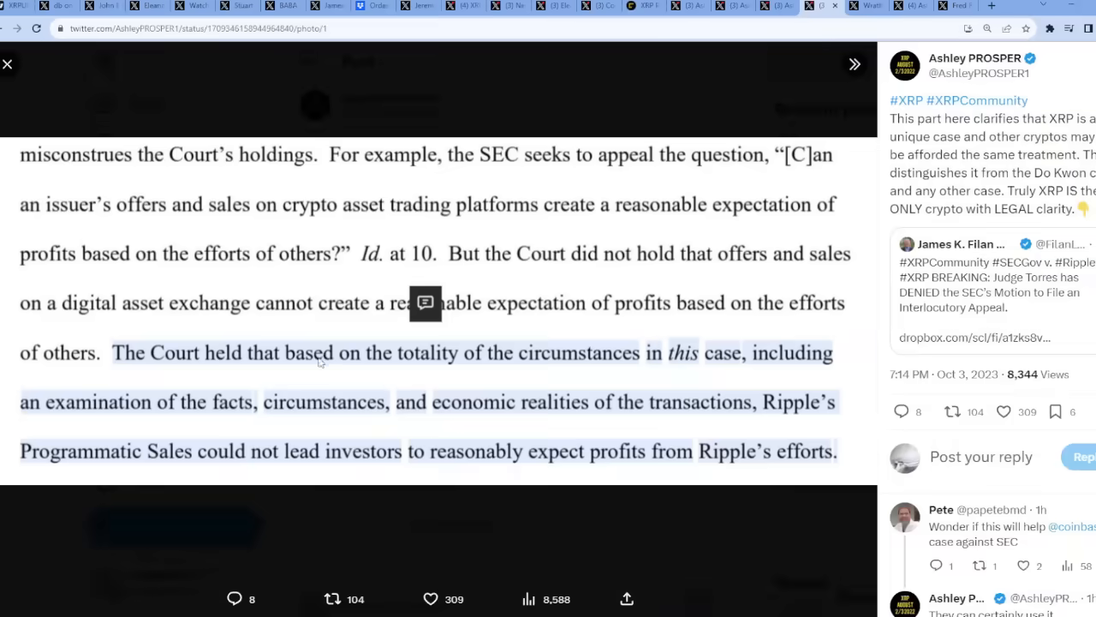
mouse_move(492, 370)
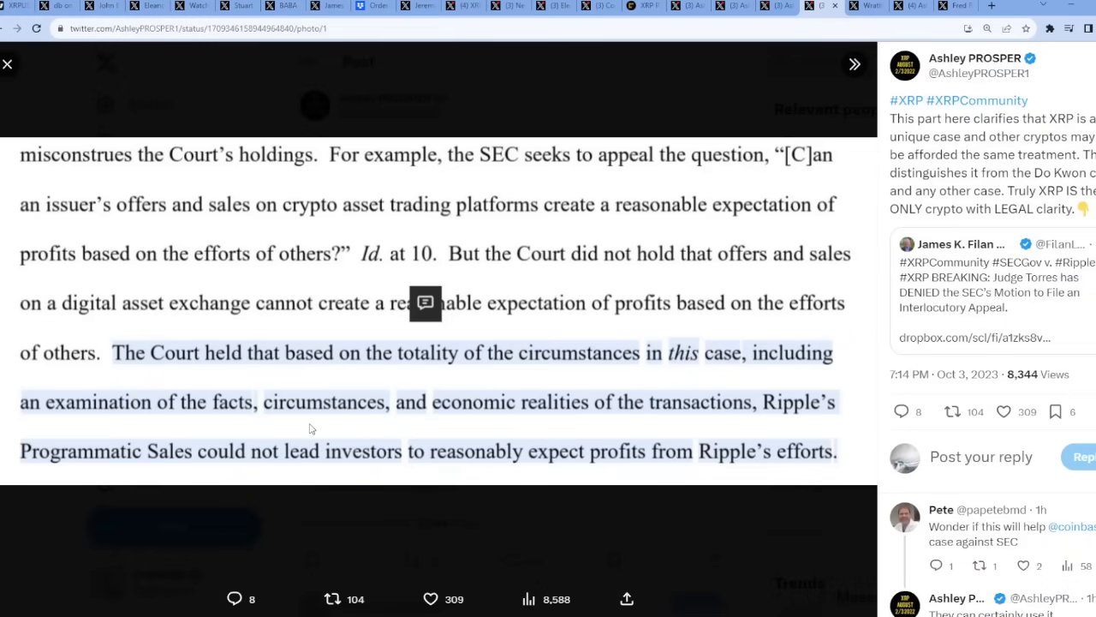
mouse_move(685, 421)
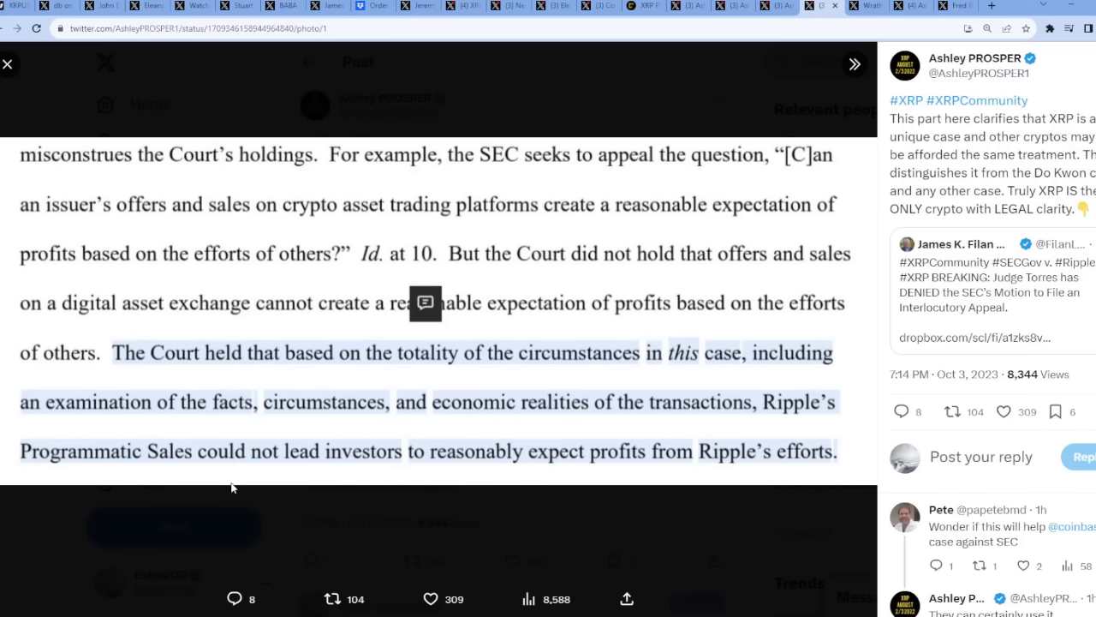
mouse_move(492, 469)
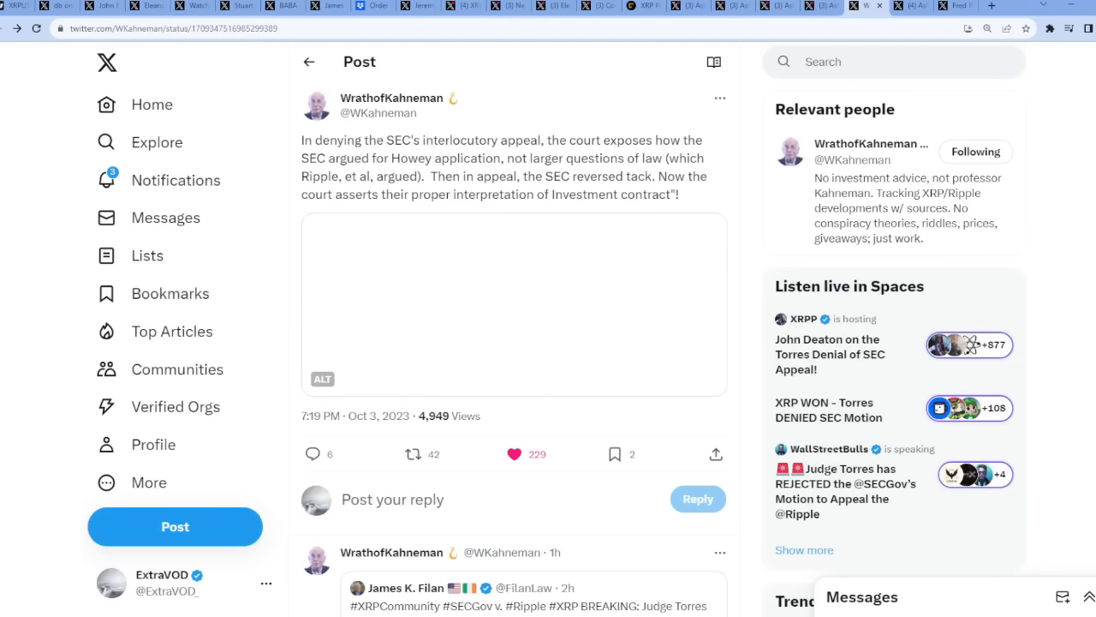
scroll(down, 3)
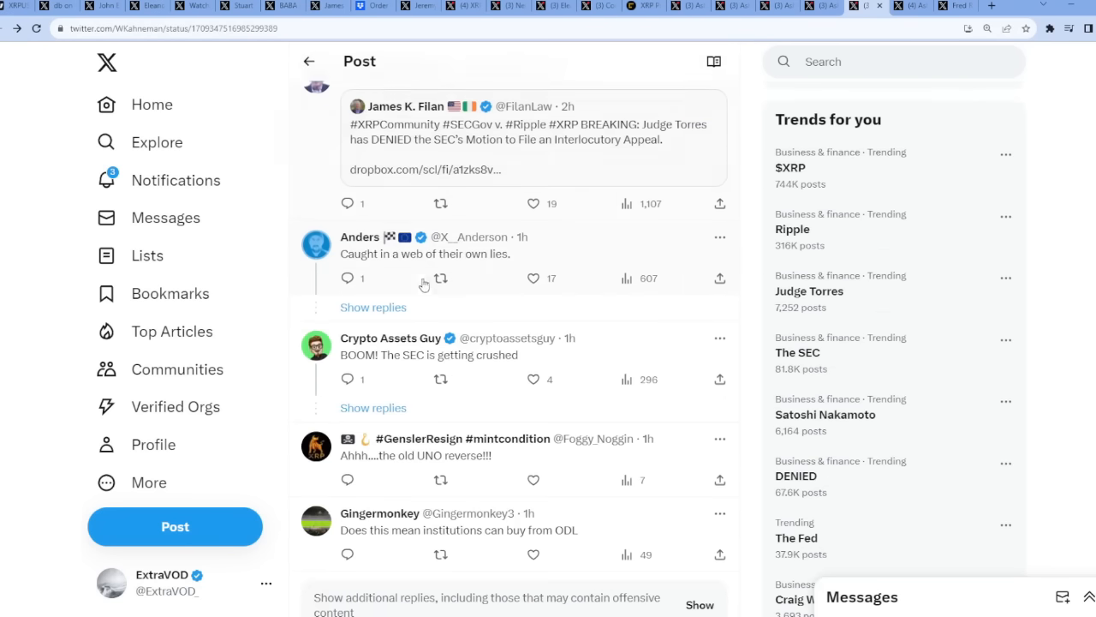
scroll(down, 3)
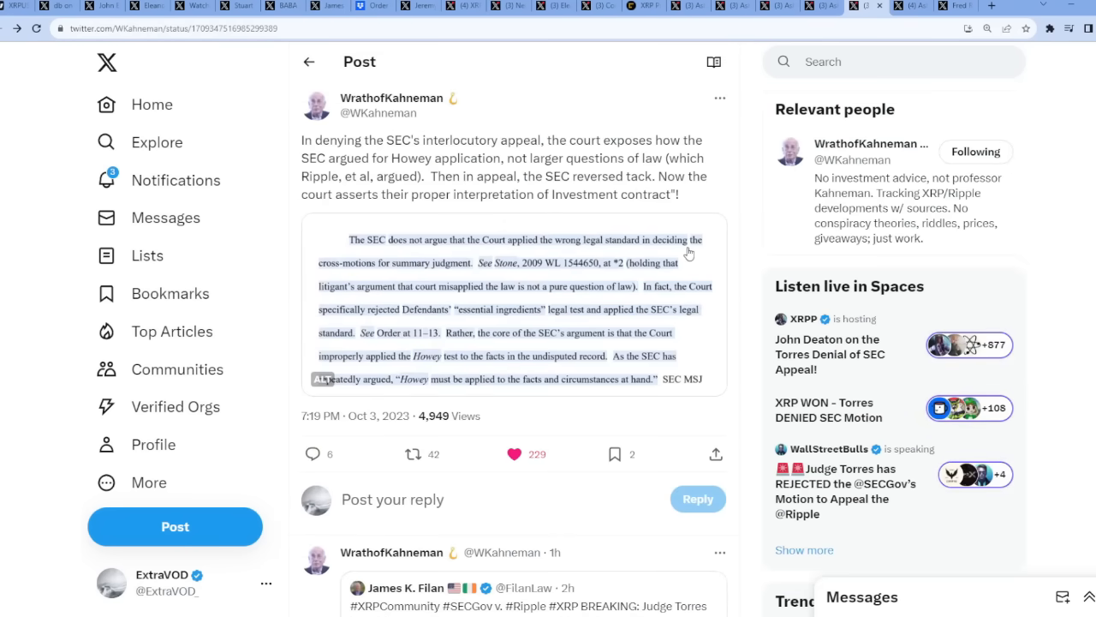
mouse_move(719, 178)
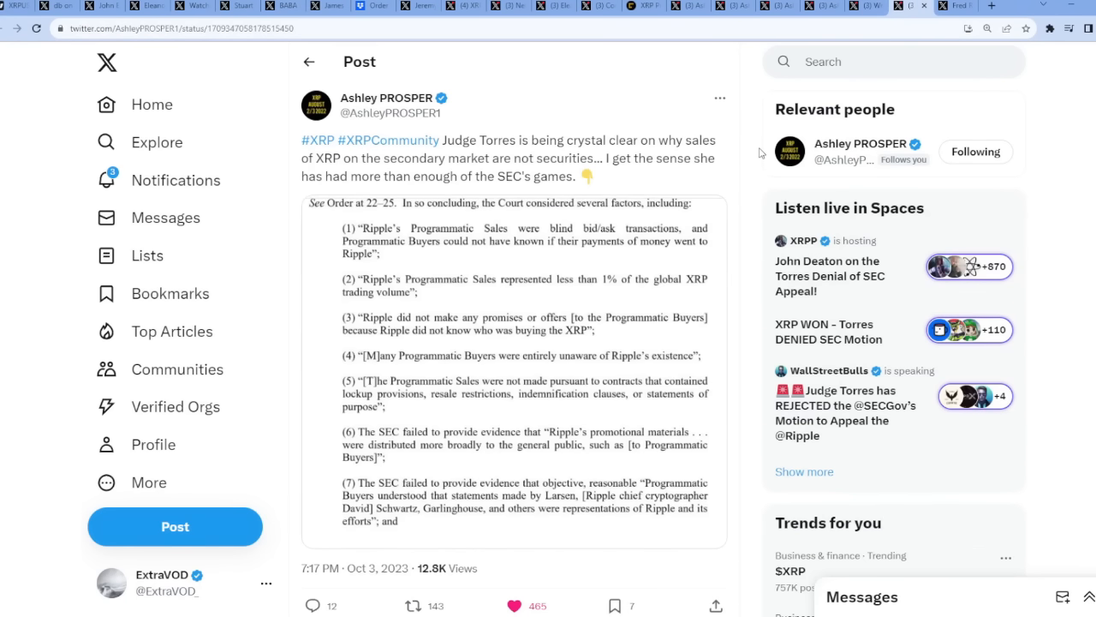
Highlight the secondary-market XRP phrase, enlarge the court factors list, then close it
drag(461, 139, 604, 140)
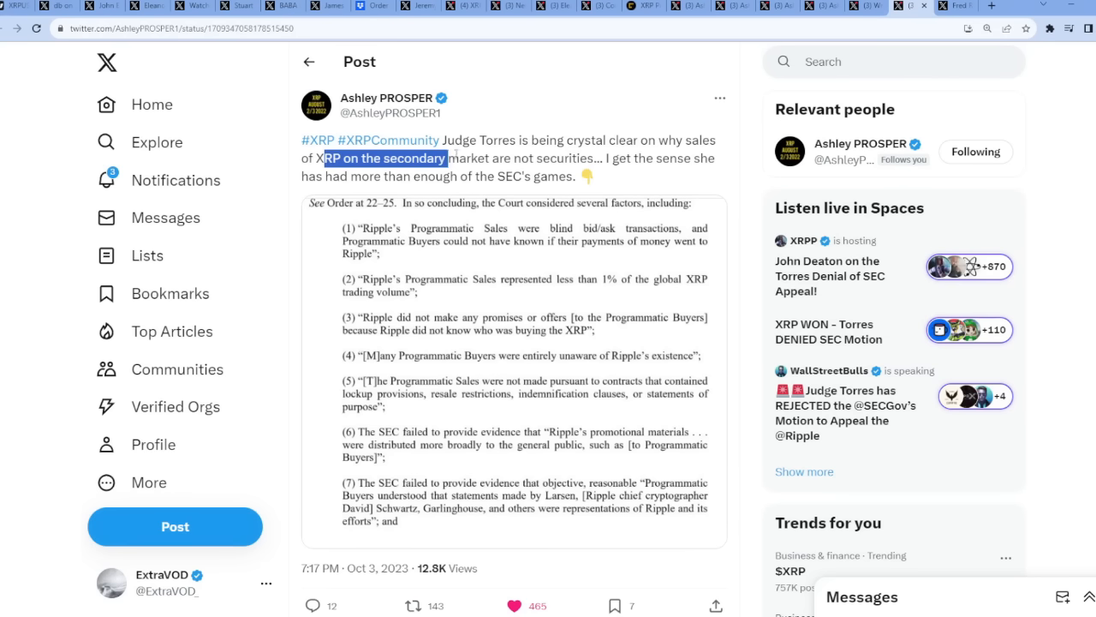
click(514, 369)
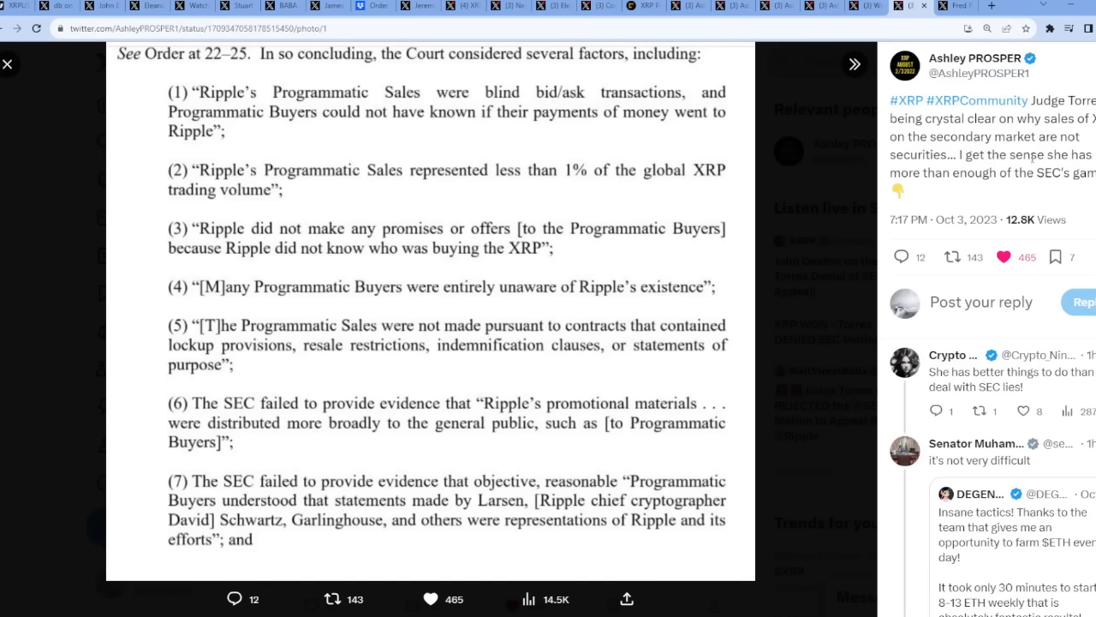
mouse_move(809, 240)
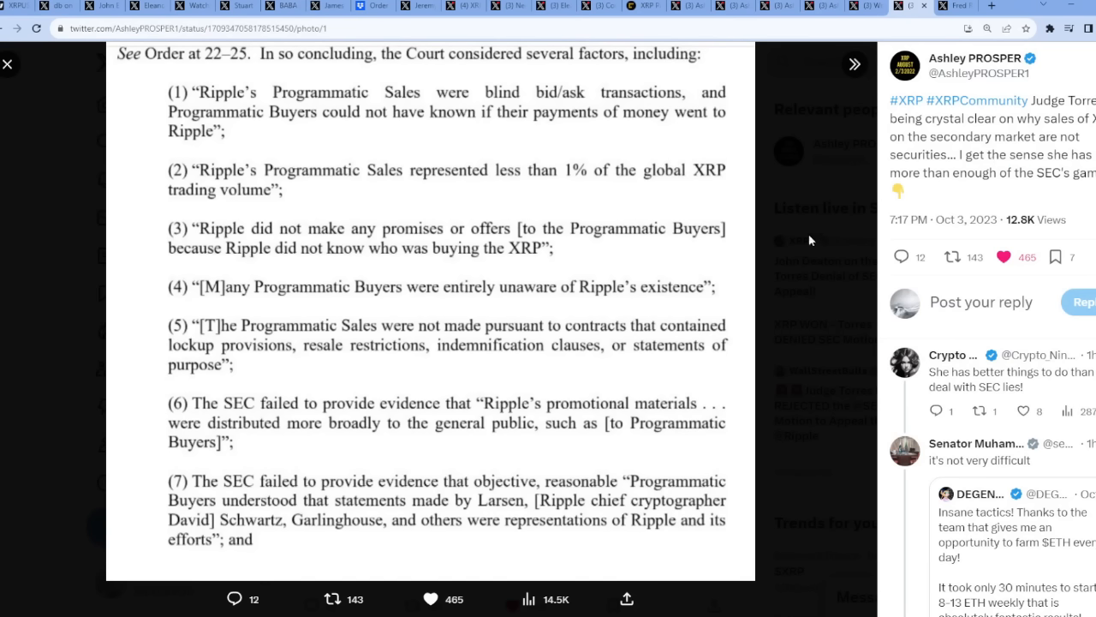
click(8, 64)
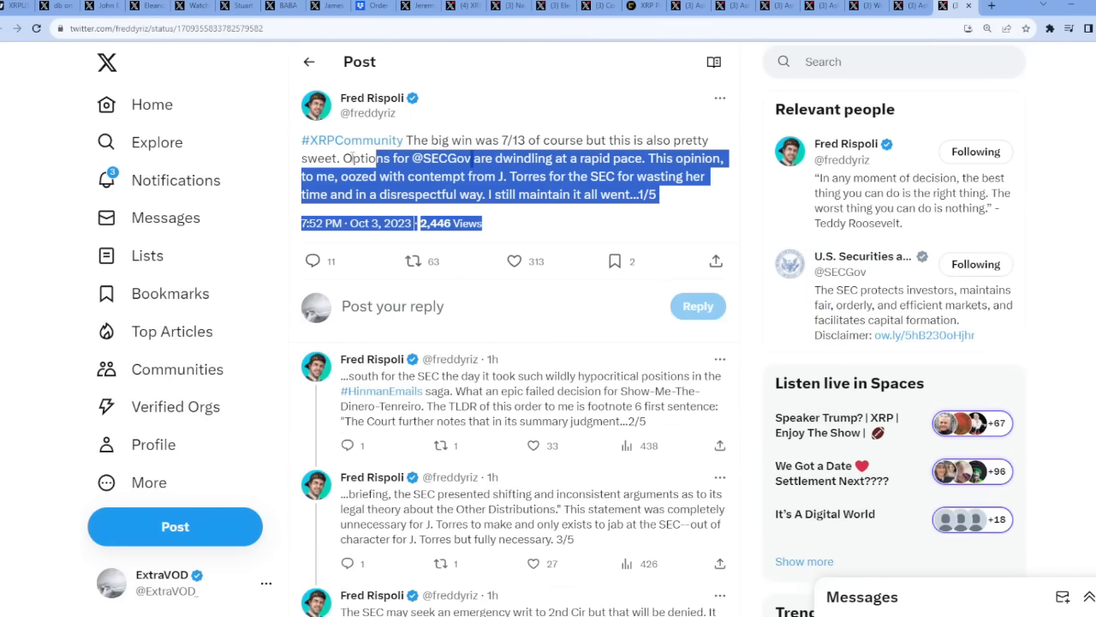
click(698, 203)
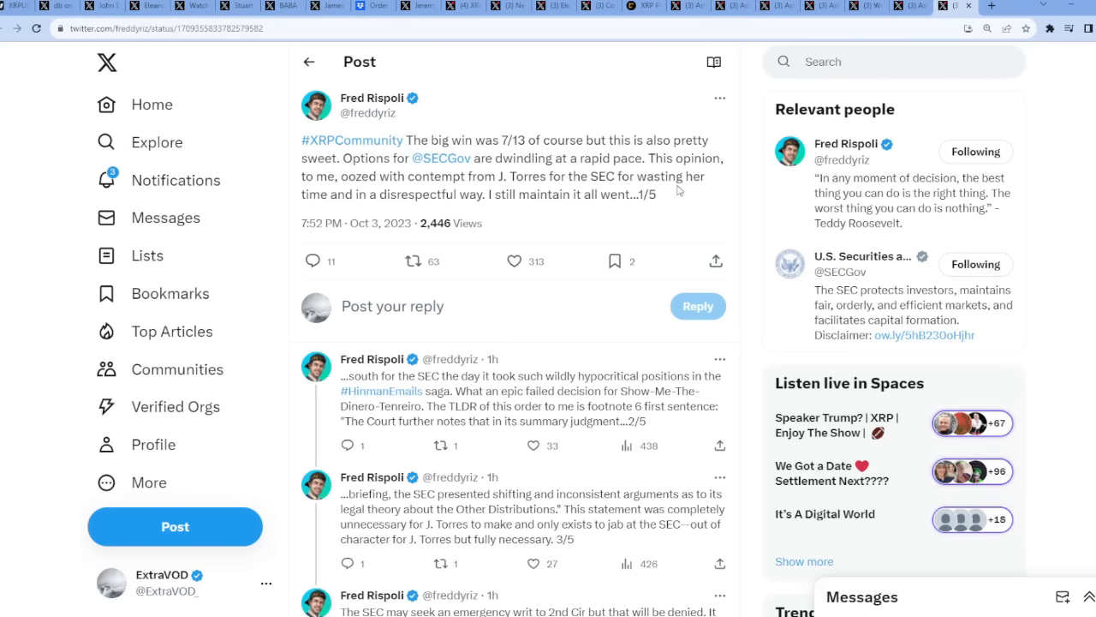
scroll(down, 3)
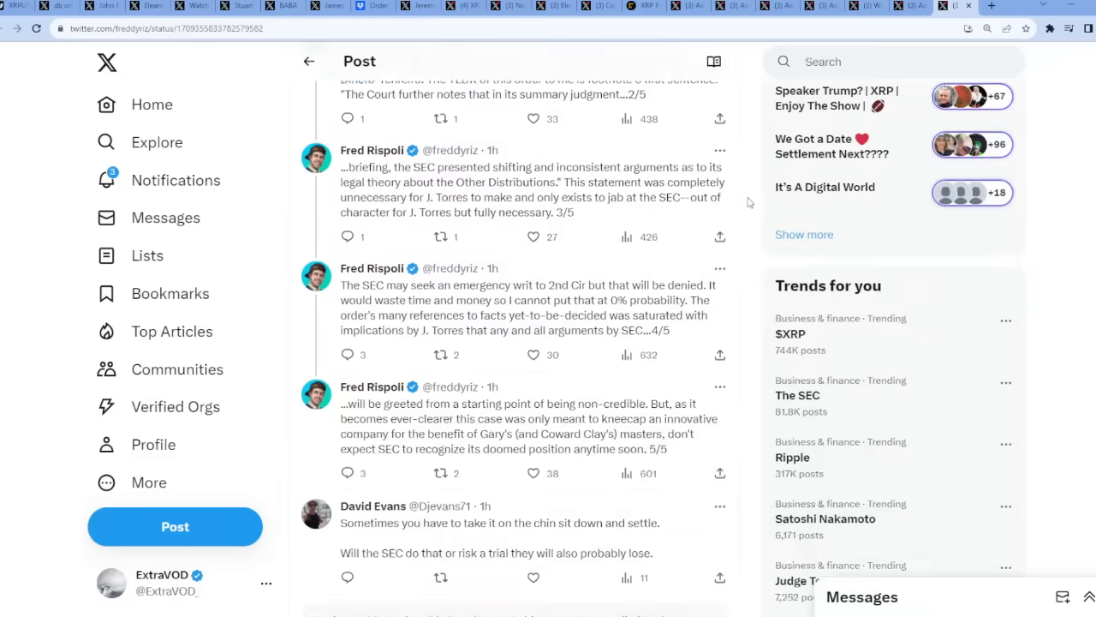
scroll(down, 3)
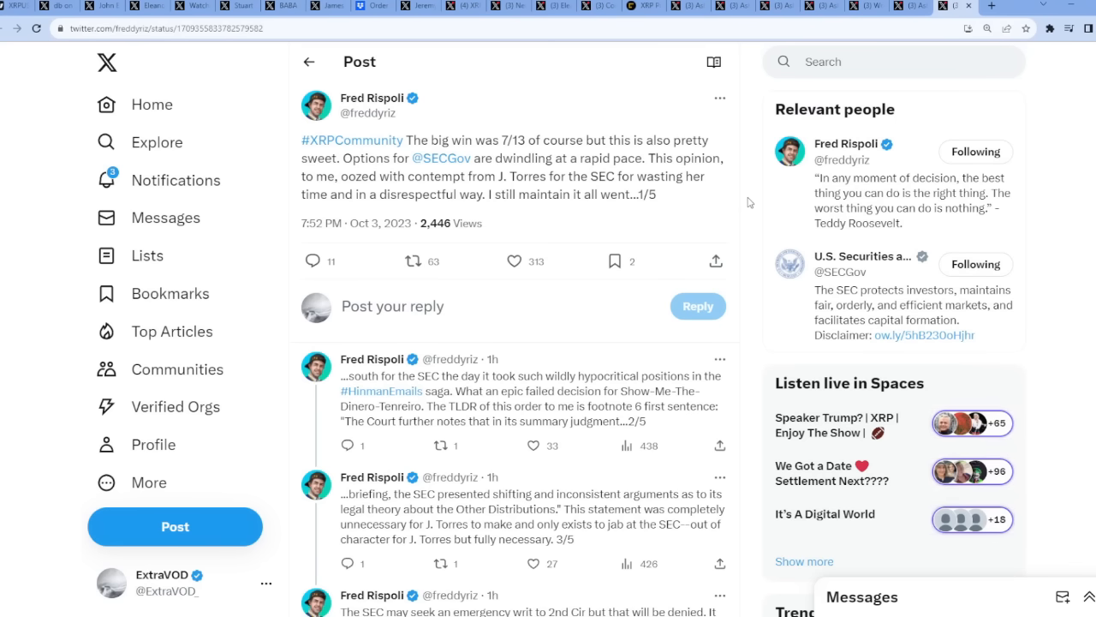
scroll(down, 3)
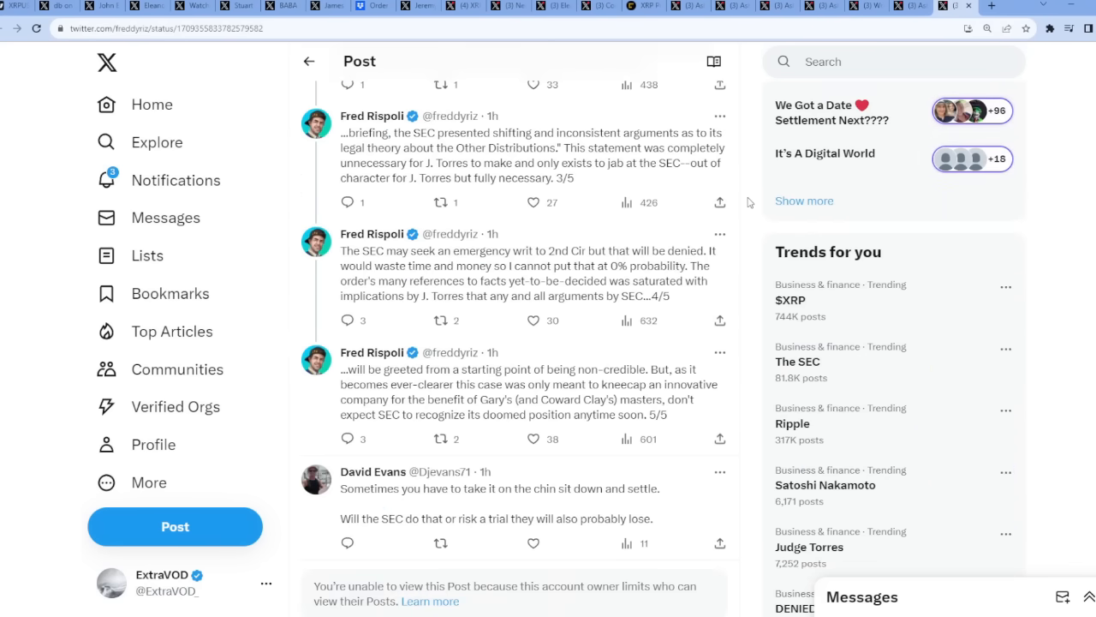
scroll(up, 3)
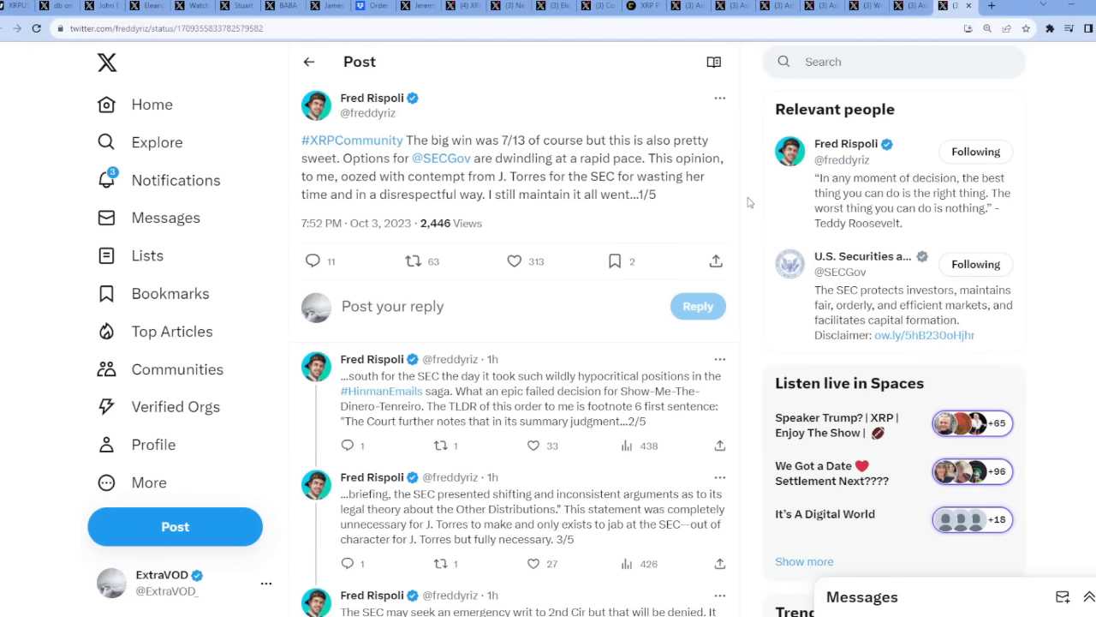